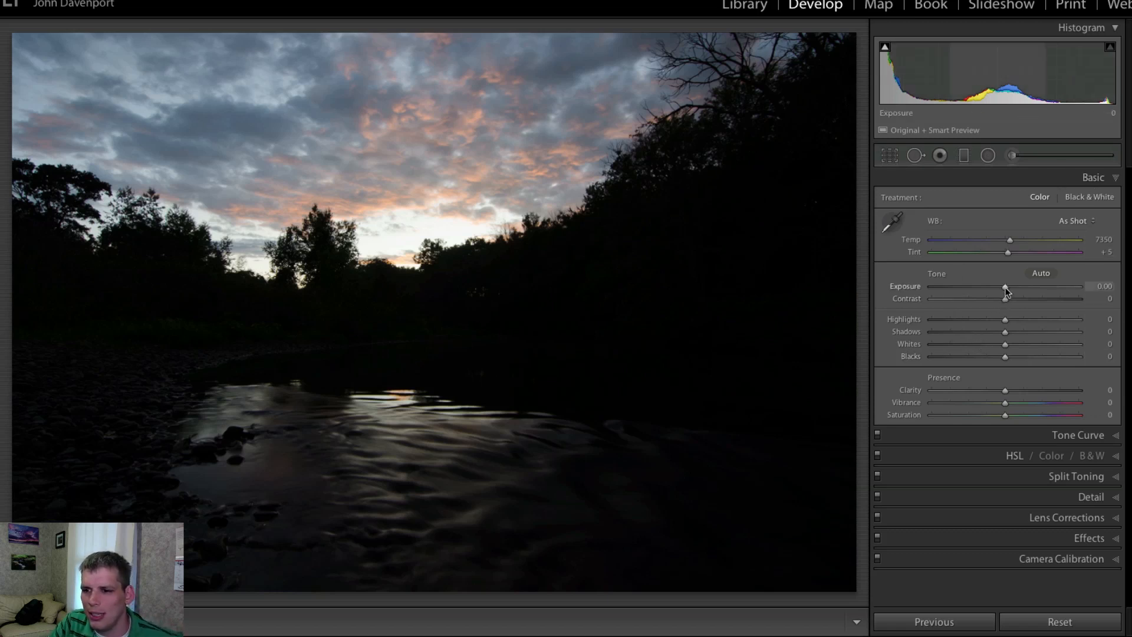
# Step: Set Exposure to -0.15, Highlights to -100 and Shadows to +100 on the sunset photo
pyautogui.moveTo(1004, 285); pyautogui.dragTo(1013, 285)
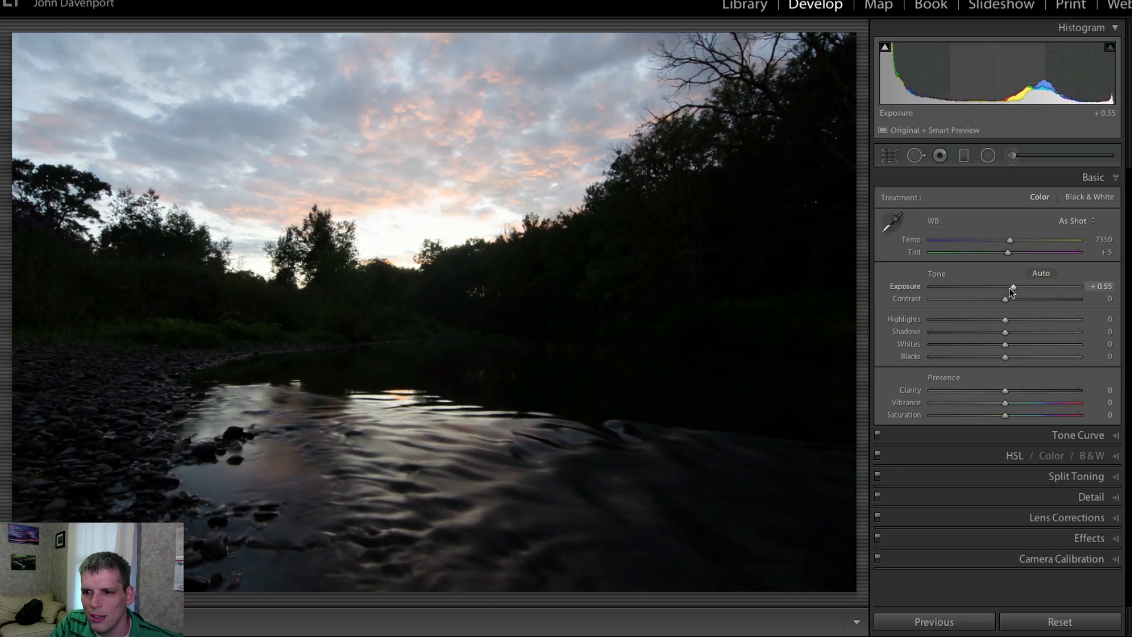
pyautogui.moveTo(1013, 286); pyautogui.dragTo(1003, 286)
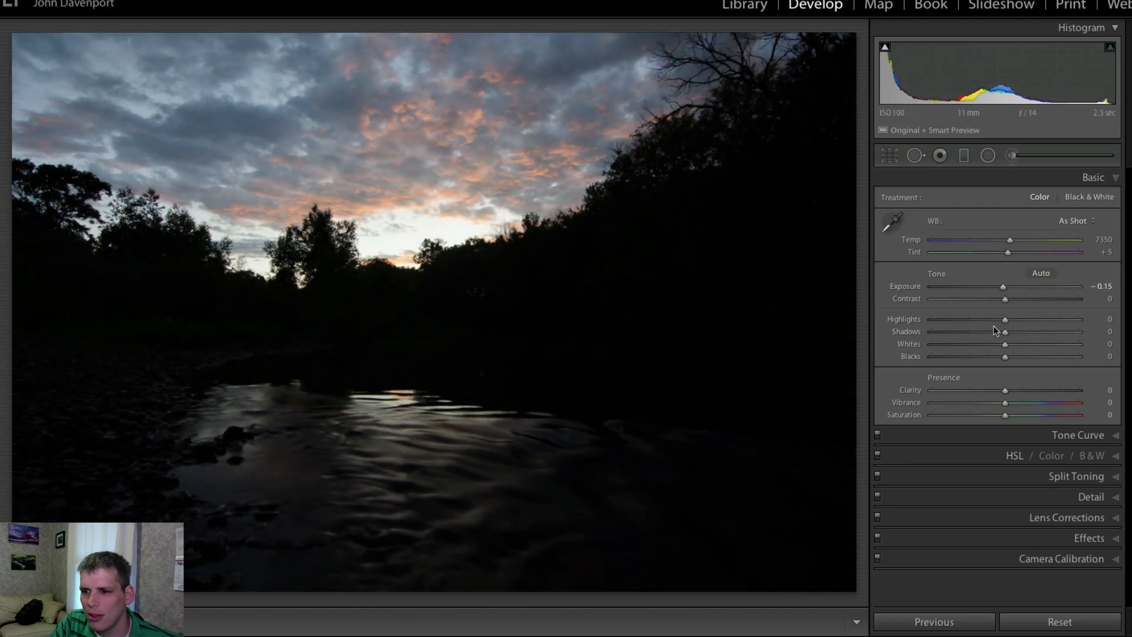
pyautogui.moveTo(1003, 320); pyautogui.dragTo(930, 320)
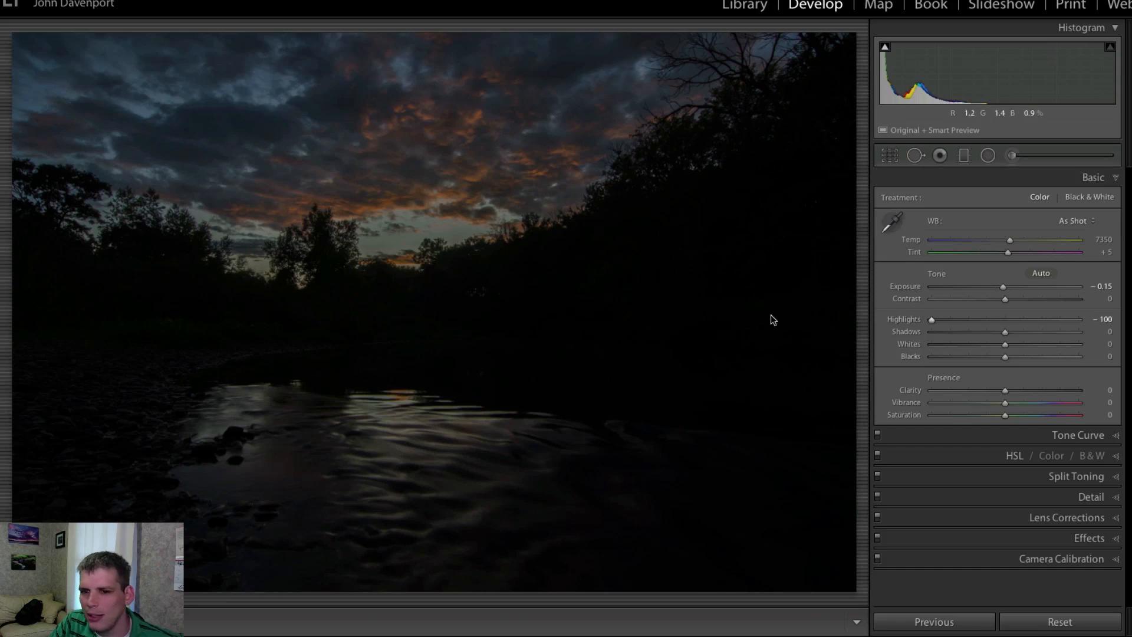
pyautogui.moveTo(1004, 331); pyautogui.dragTo(1075, 331)
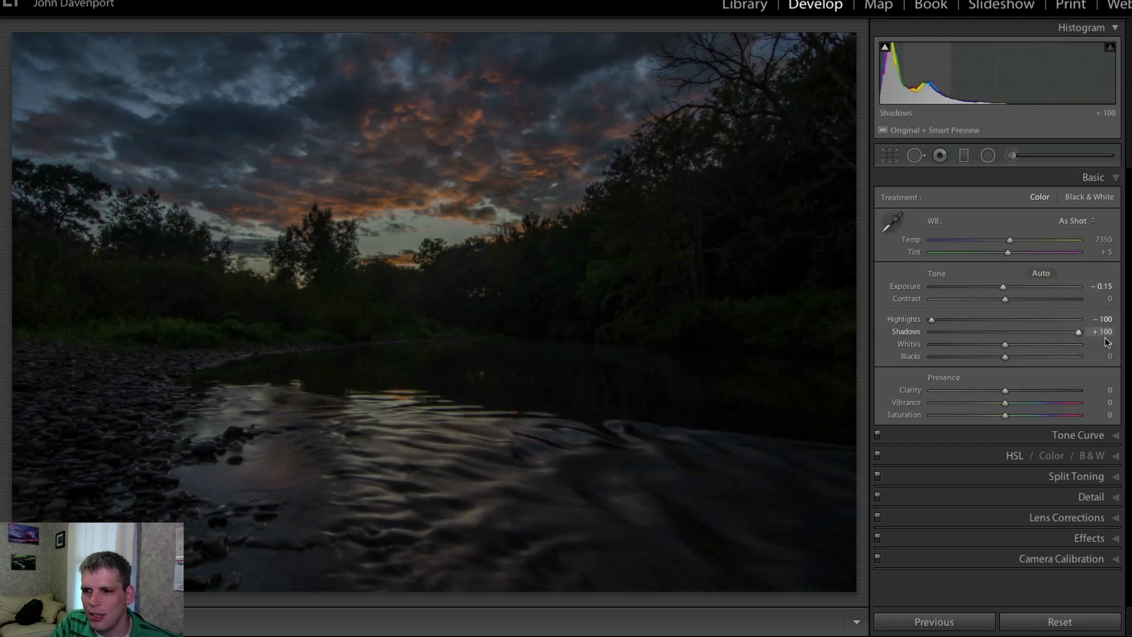
pyautogui.moveTo(1079, 318)
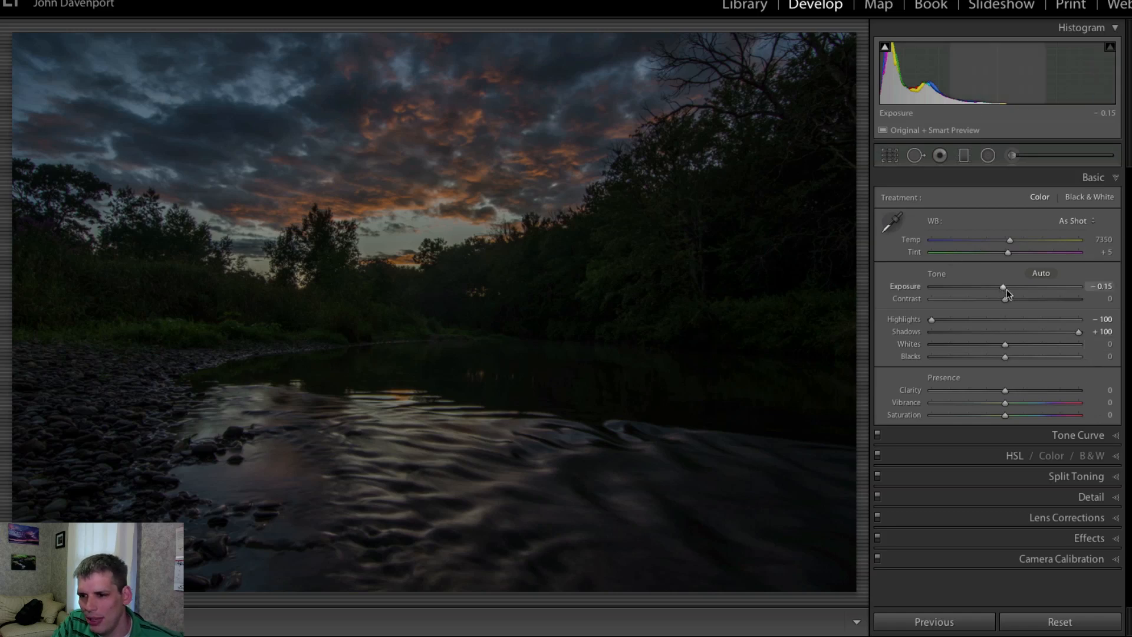
# Step: Brighten the riverside photo to an exposure of +1.60
pyautogui.moveTo(1003, 288); pyautogui.dragTo(1027, 288)
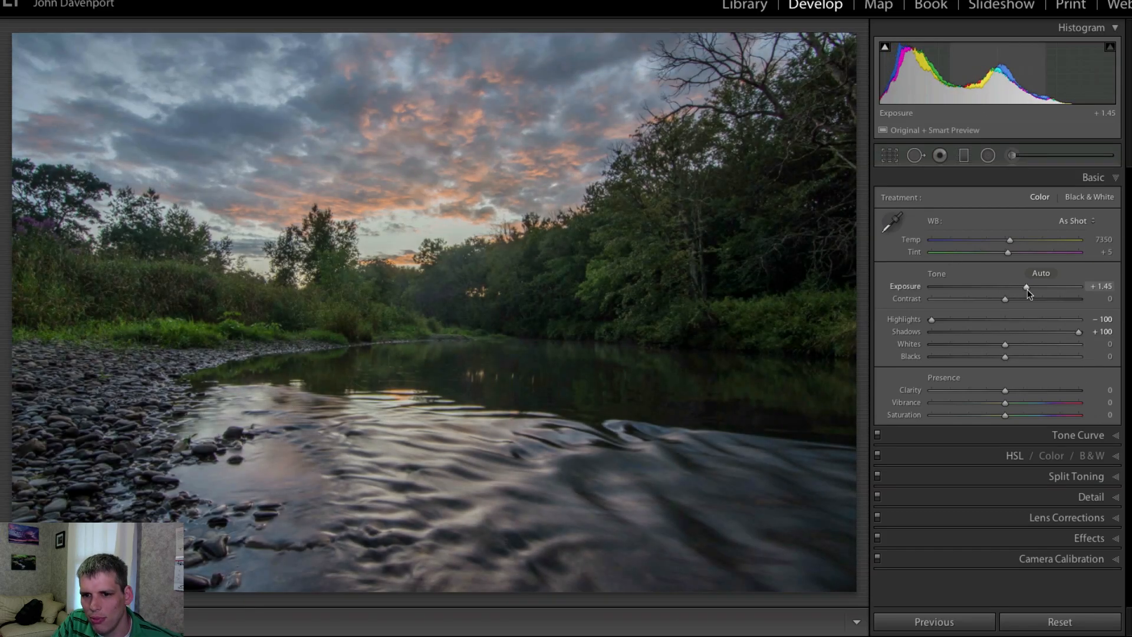
pyautogui.moveTo(1023, 286); pyautogui.dragTo(1029, 285)
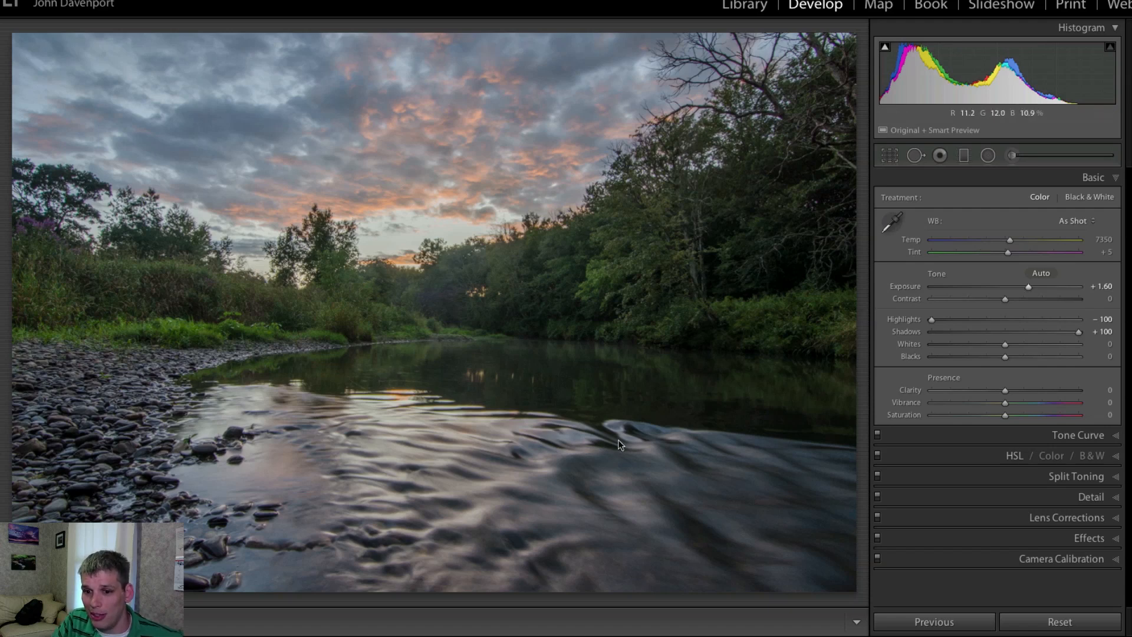
pyautogui.moveTo(632, 435)
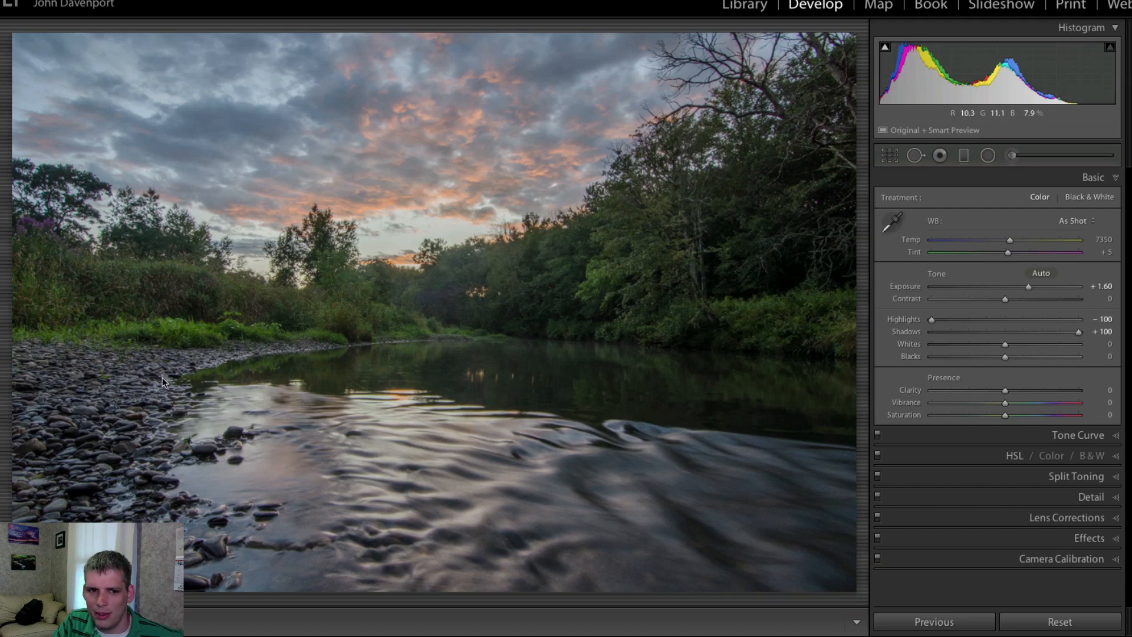
# Step: Try contrast up to +54, then bring it back to 0
pyautogui.moveTo(1024, 299); pyautogui.dragTo(1026, 298)
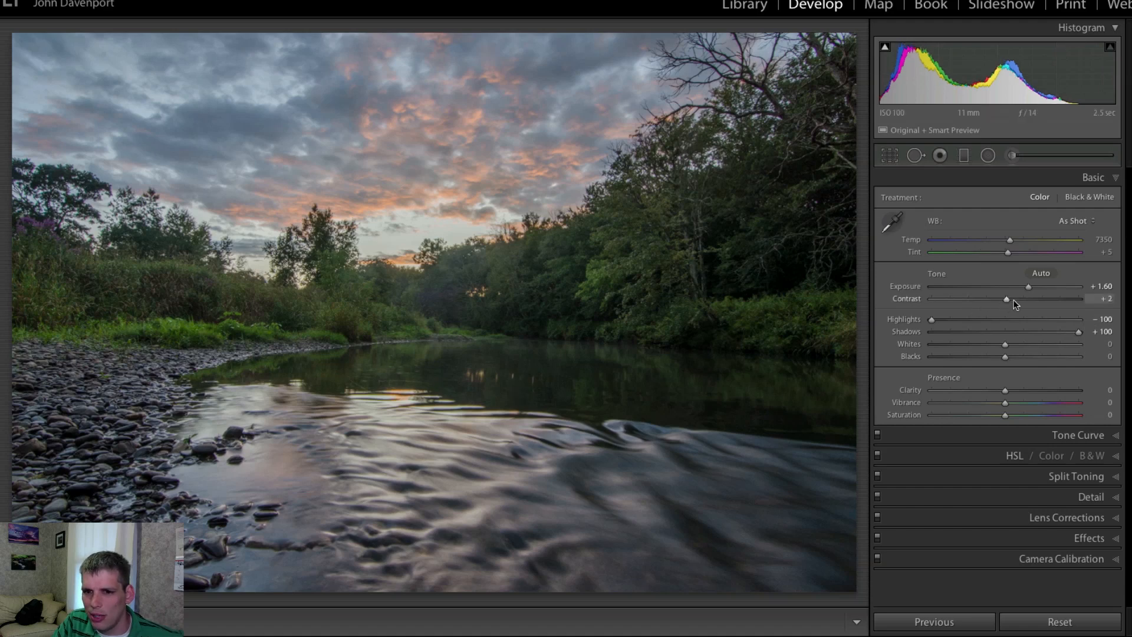
pyautogui.moveTo(1021, 298); pyautogui.dragTo(1024, 298)
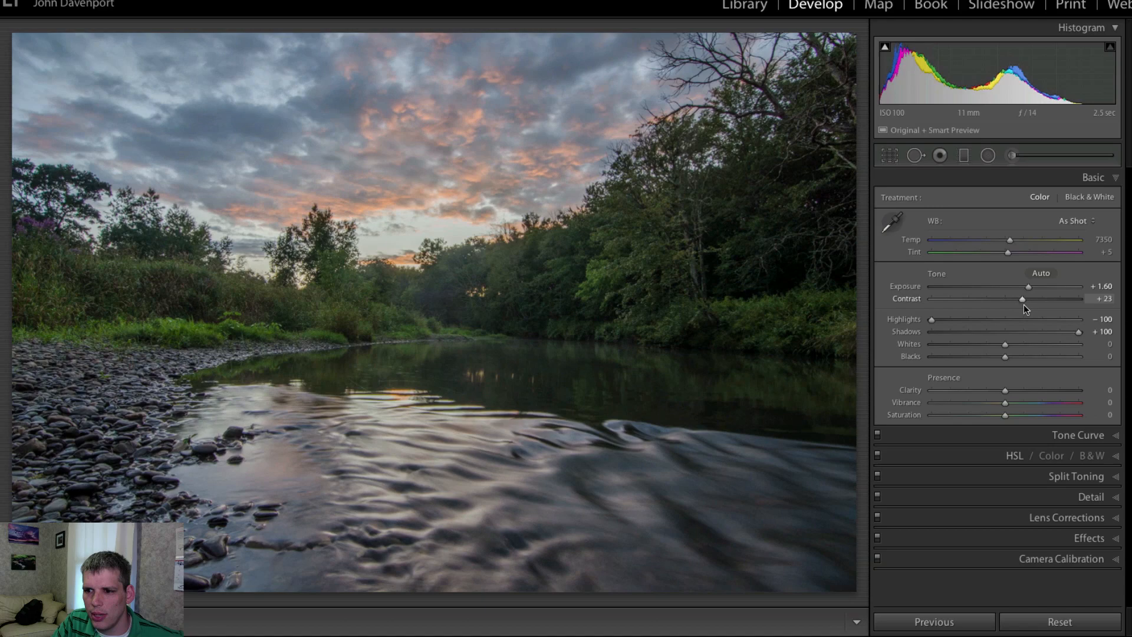
pyautogui.moveTo(1021, 298); pyautogui.dragTo(1043, 299)
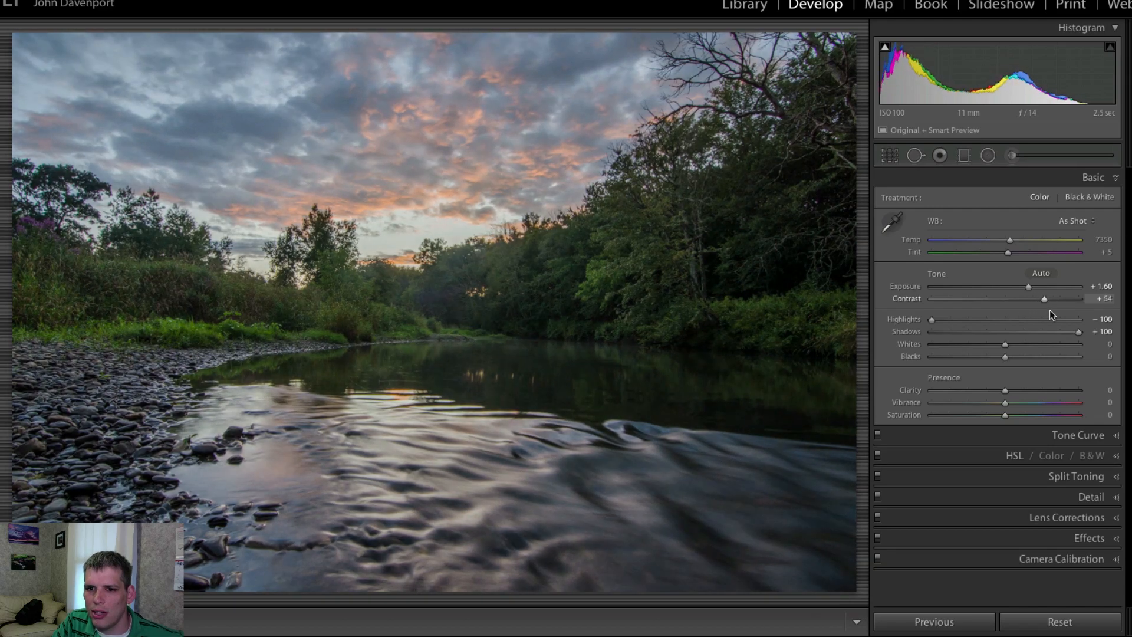
pyautogui.moveTo(1047, 298); pyautogui.dragTo(1038, 298)
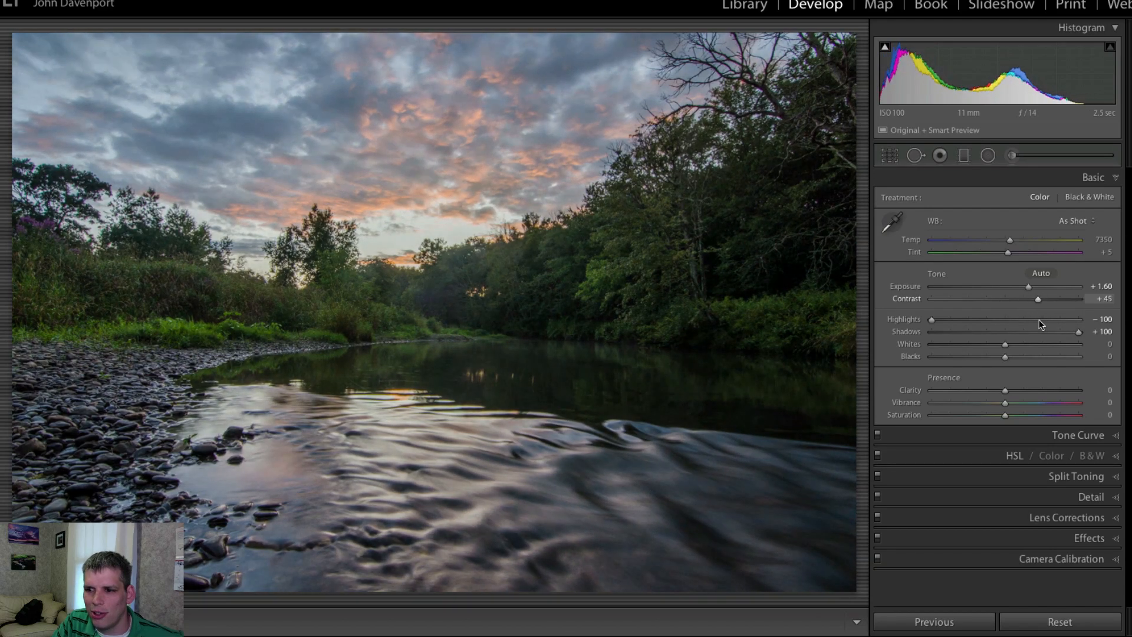
pyautogui.moveTo(1036, 299); pyautogui.dragTo(1031, 298)
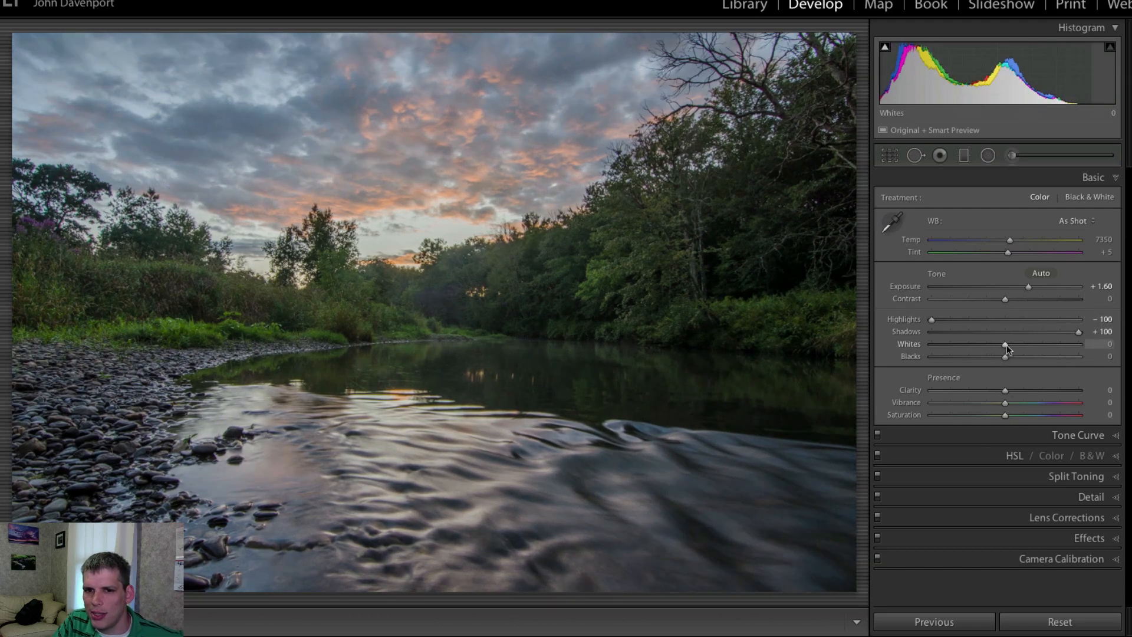
pyautogui.moveTo(1003, 345); pyautogui.dragTo(1047, 344)
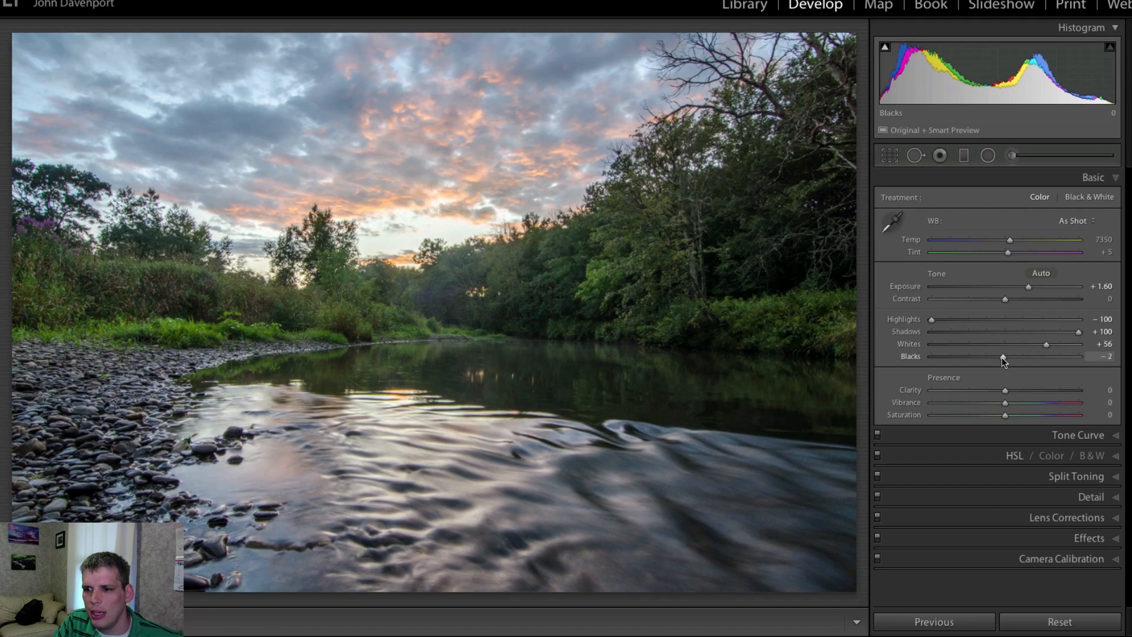
pyautogui.moveTo(1002, 356); pyautogui.dragTo(986, 356)
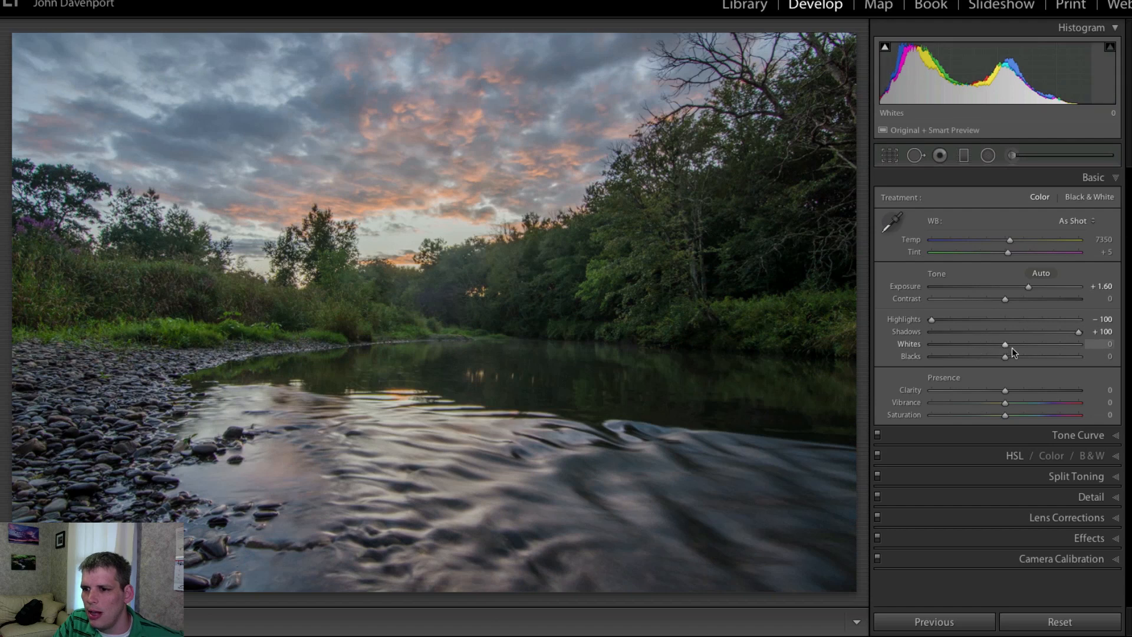
pyautogui.moveTo(1002, 344); pyautogui.dragTo(1038, 344)
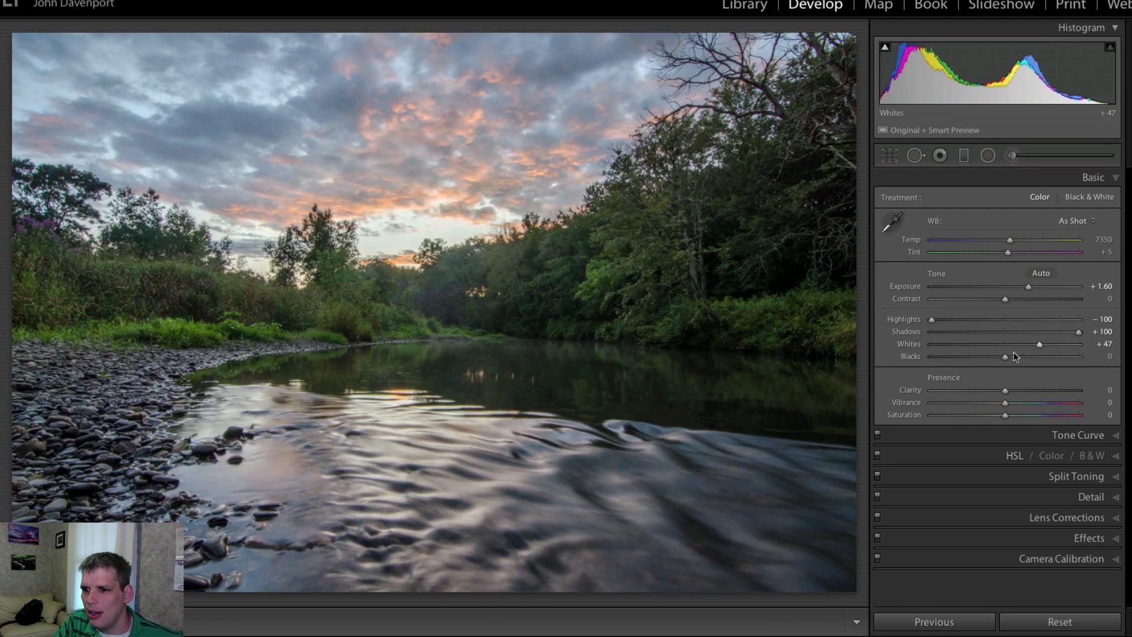
pyautogui.moveTo(1003, 356); pyautogui.dragTo(982, 356)
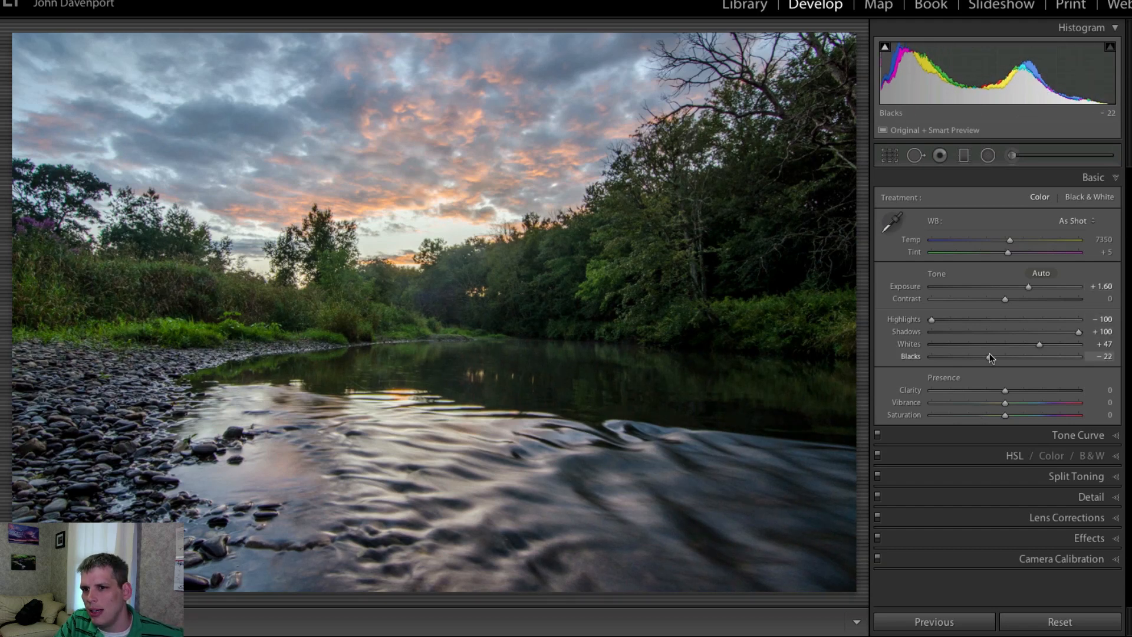
pyautogui.moveTo(1001, 355); pyautogui.dragTo(1011, 355)
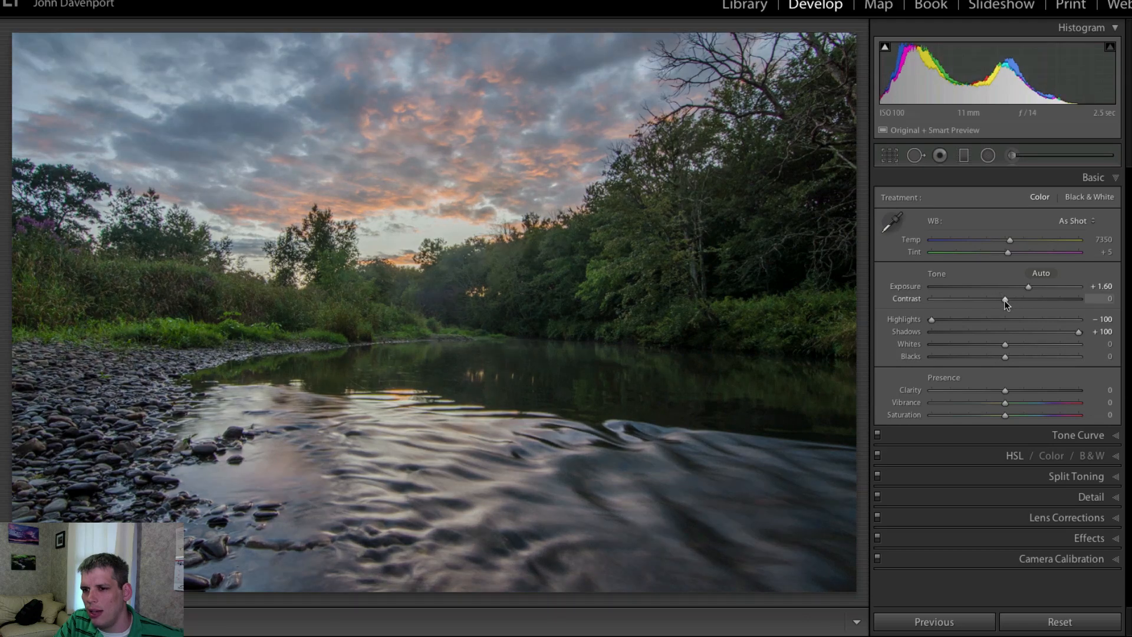
pyautogui.moveTo(1004, 298); pyautogui.dragTo(1044, 298)
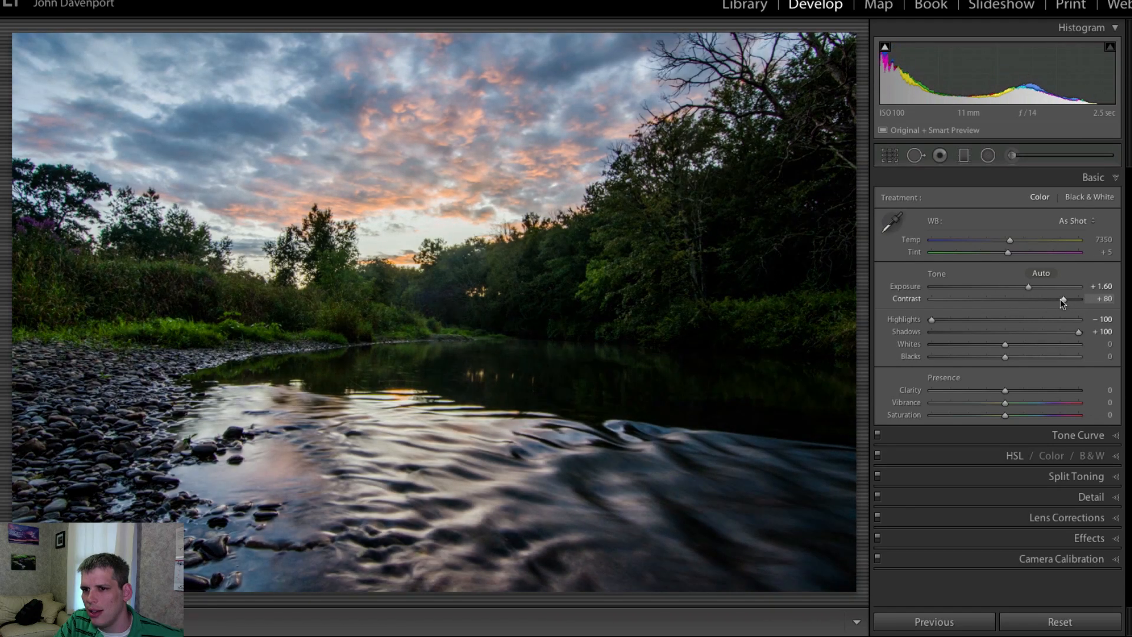
pyautogui.moveTo(1062, 298); pyautogui.dragTo(1071, 299)
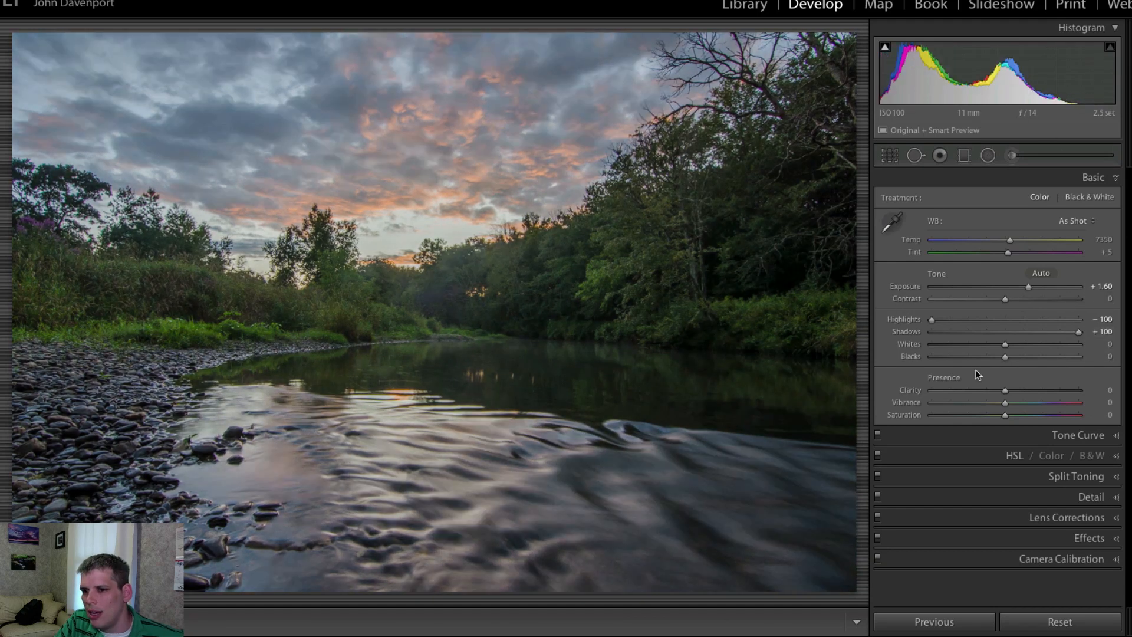
# Step: Set Whites to +39, Blacks to -22 and add +8 Contrast
pyautogui.moveTo(1003, 344); pyautogui.dragTo(1031, 344)
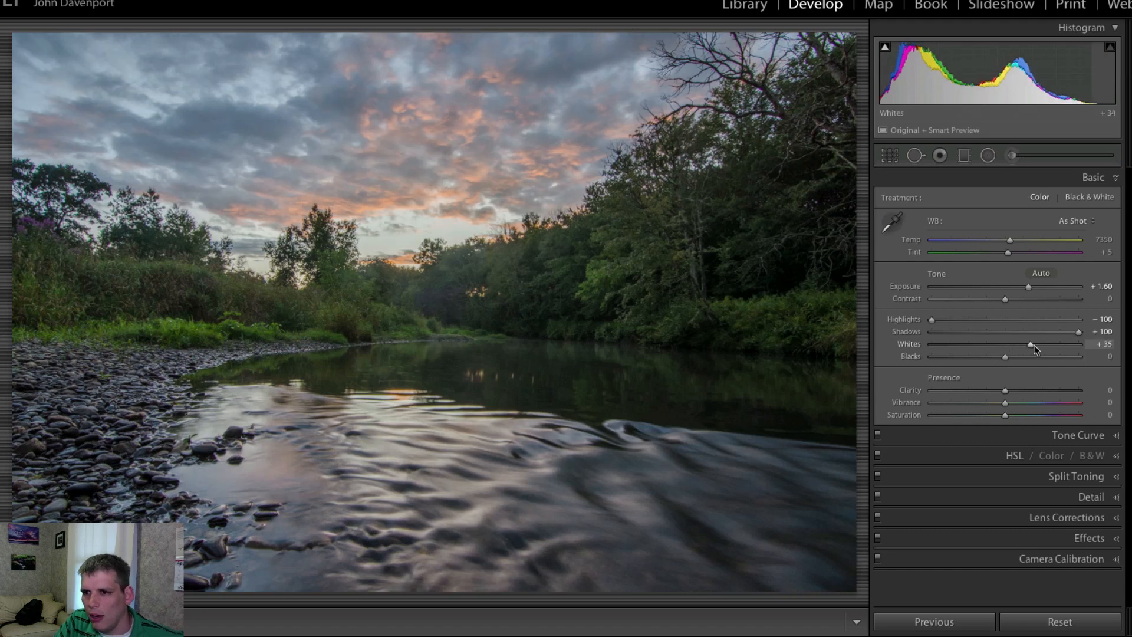
pyautogui.moveTo(1031, 344); pyautogui.dragTo(1050, 344)
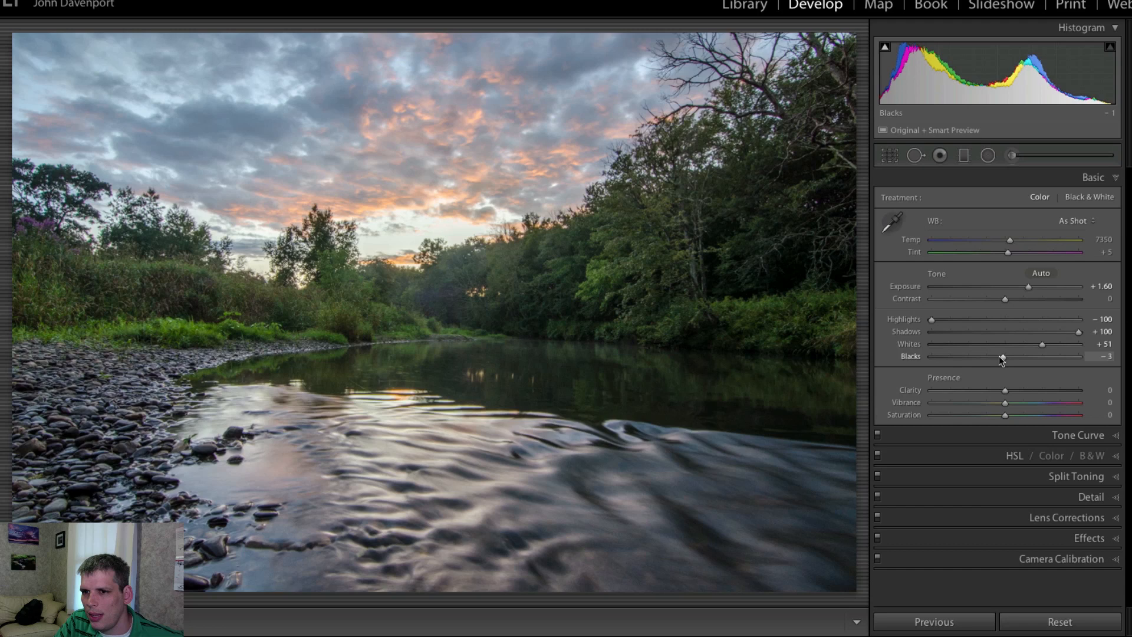
pyautogui.moveTo(1004, 356); pyautogui.dragTo(993, 356)
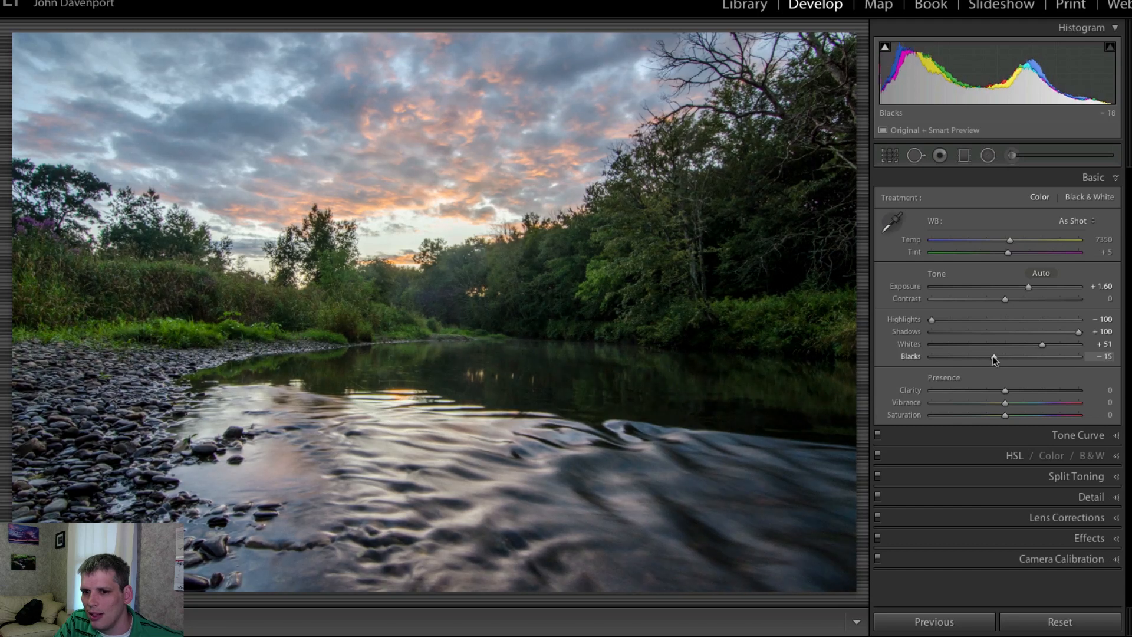
pyautogui.moveTo(998, 356); pyautogui.dragTo(1005, 356)
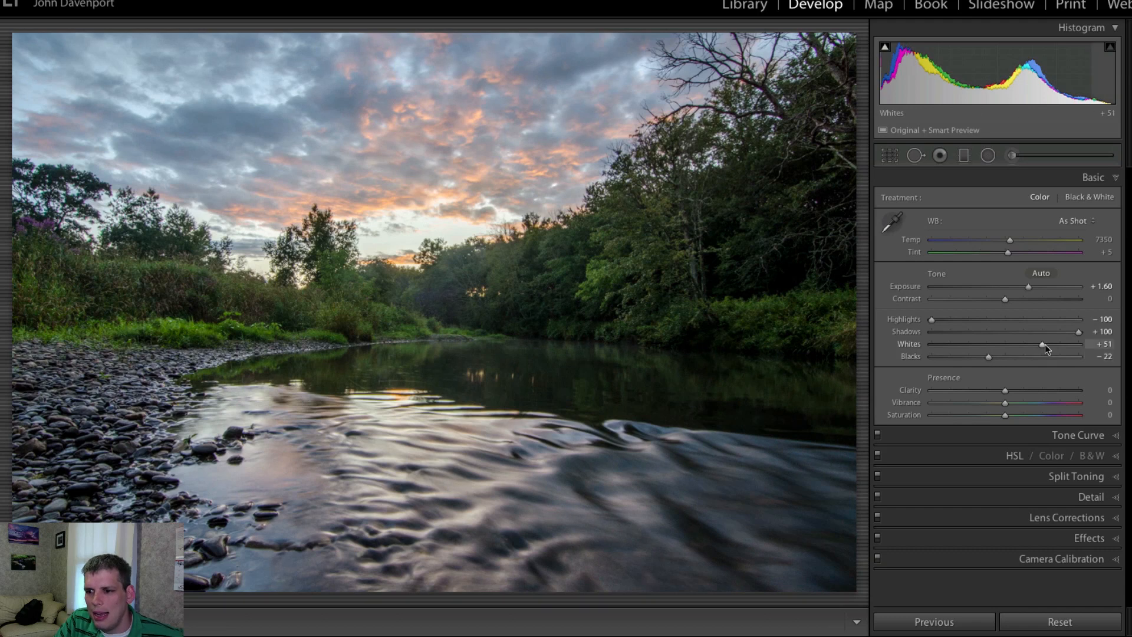
pyautogui.moveTo(1044, 345); pyautogui.dragTo(1034, 344)
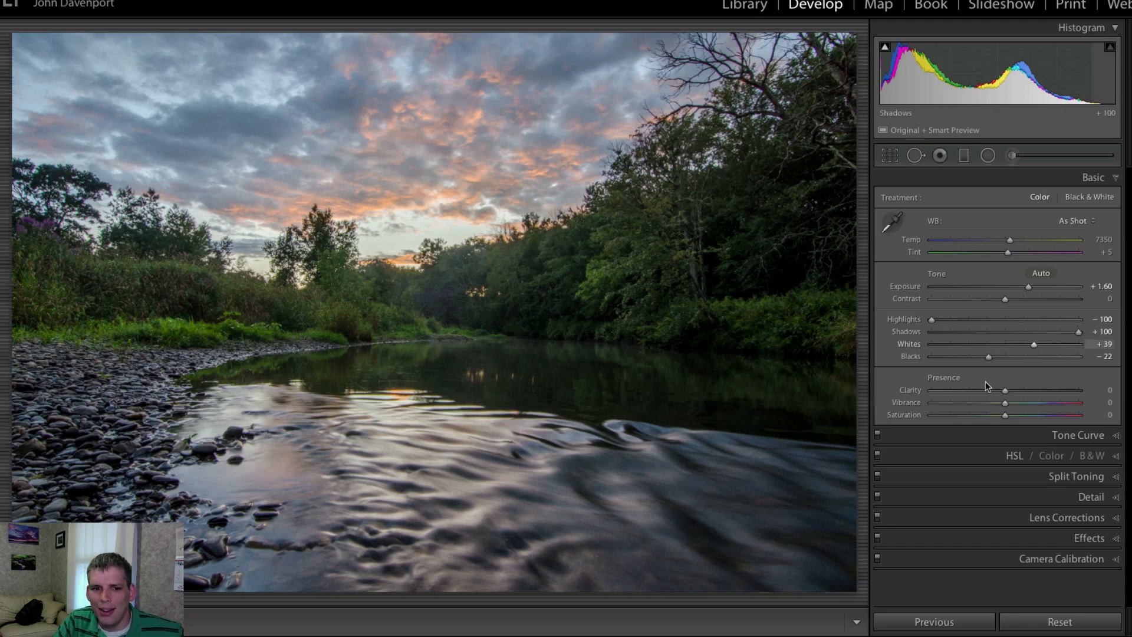
pyautogui.moveTo(1002, 299); pyautogui.dragTo(1012, 298)
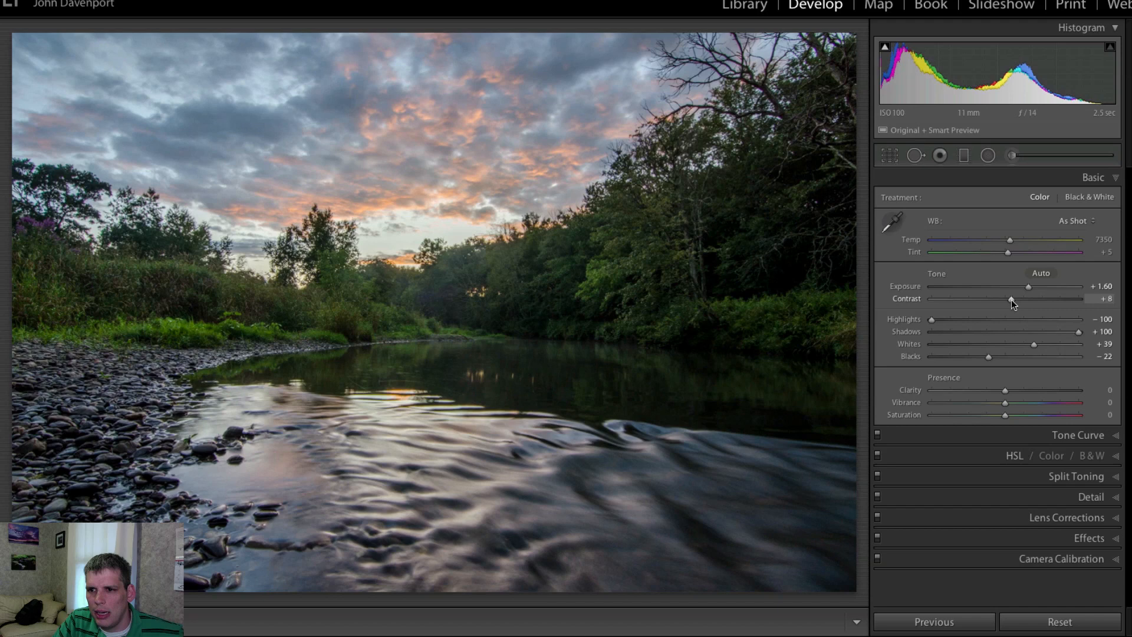
# Step: Raise Contrast to +11 and push Clarity to +100 for crisper clouds and water
pyautogui.moveTo(1010, 298); pyautogui.dragTo(1014, 298)
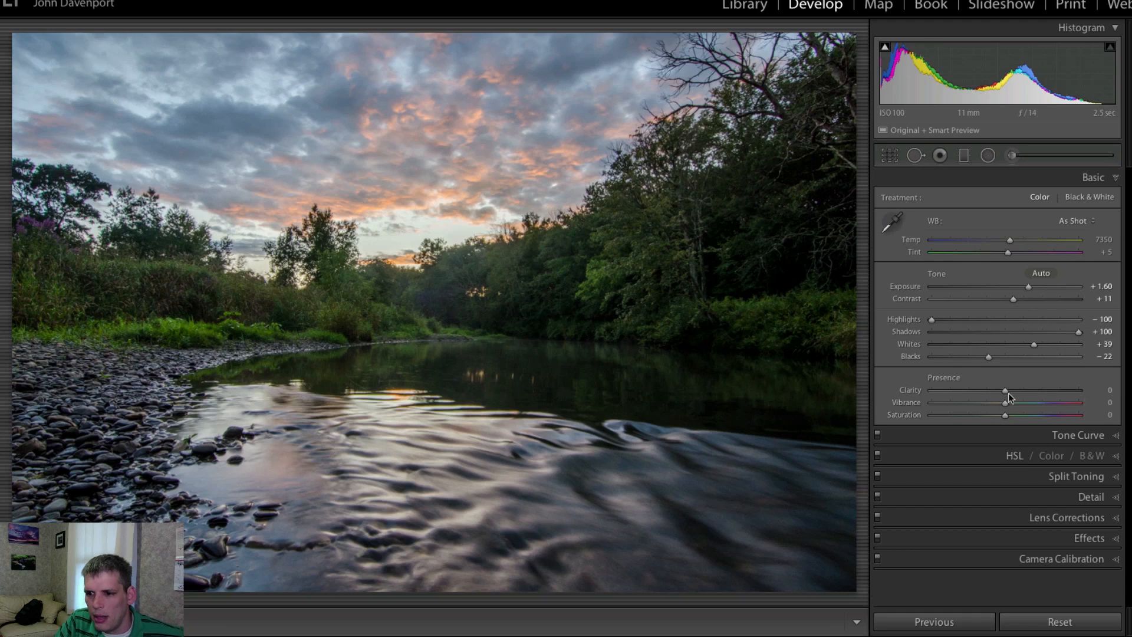
pyautogui.moveTo(1003, 390); pyautogui.dragTo(1023, 391)
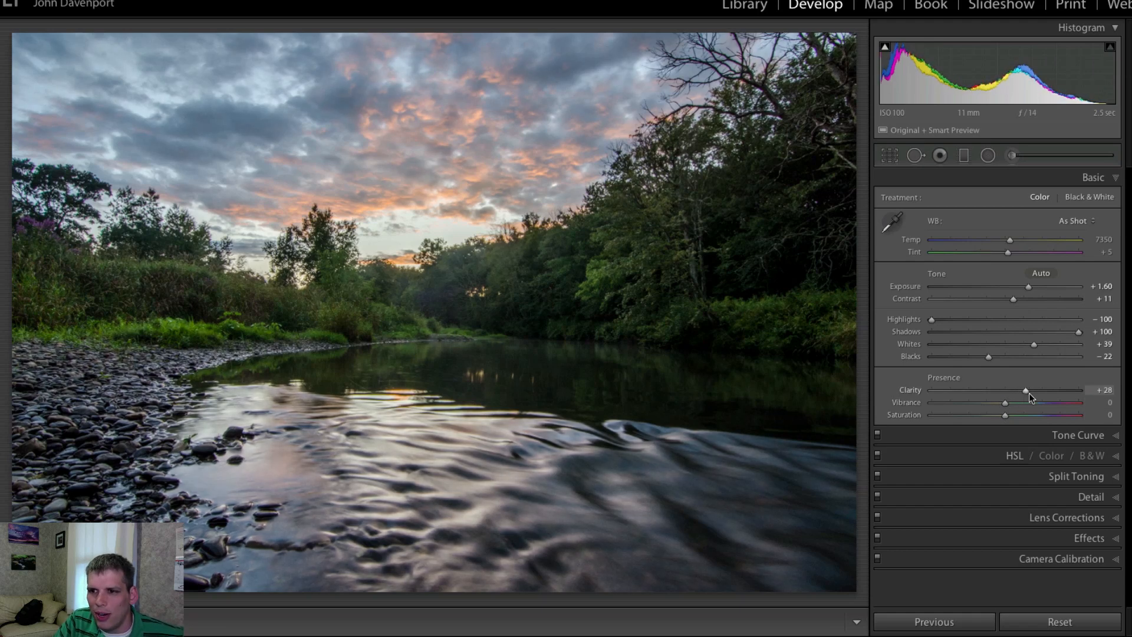
pyautogui.moveTo(1024, 390); pyautogui.dragTo(1040, 391)
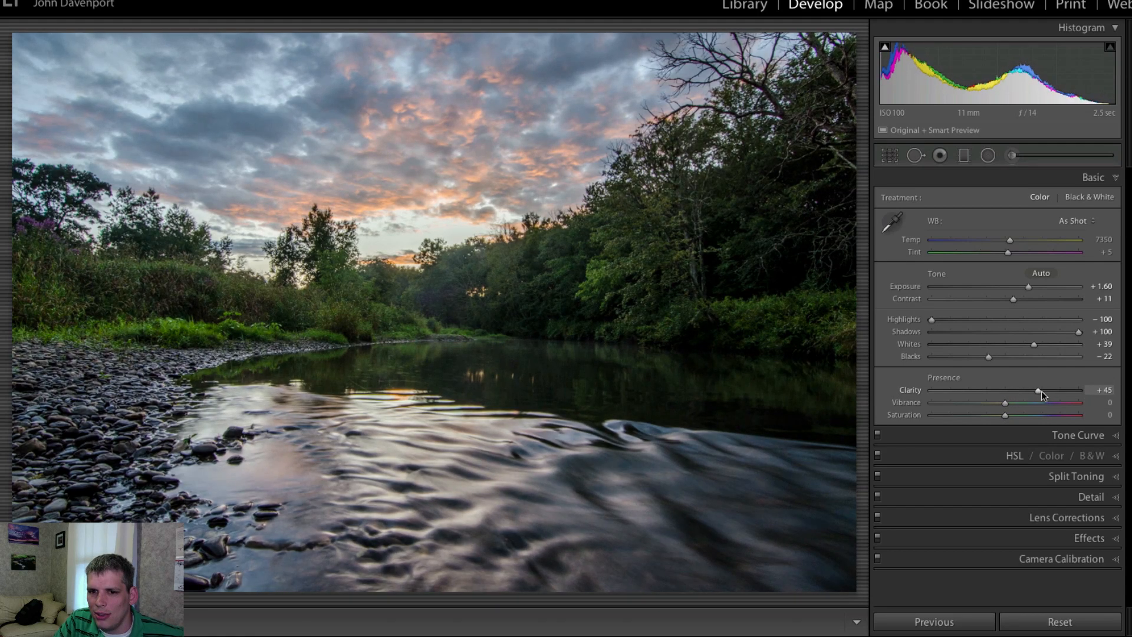
pyautogui.moveTo(1019, 390); pyautogui.dragTo(1096, 391)
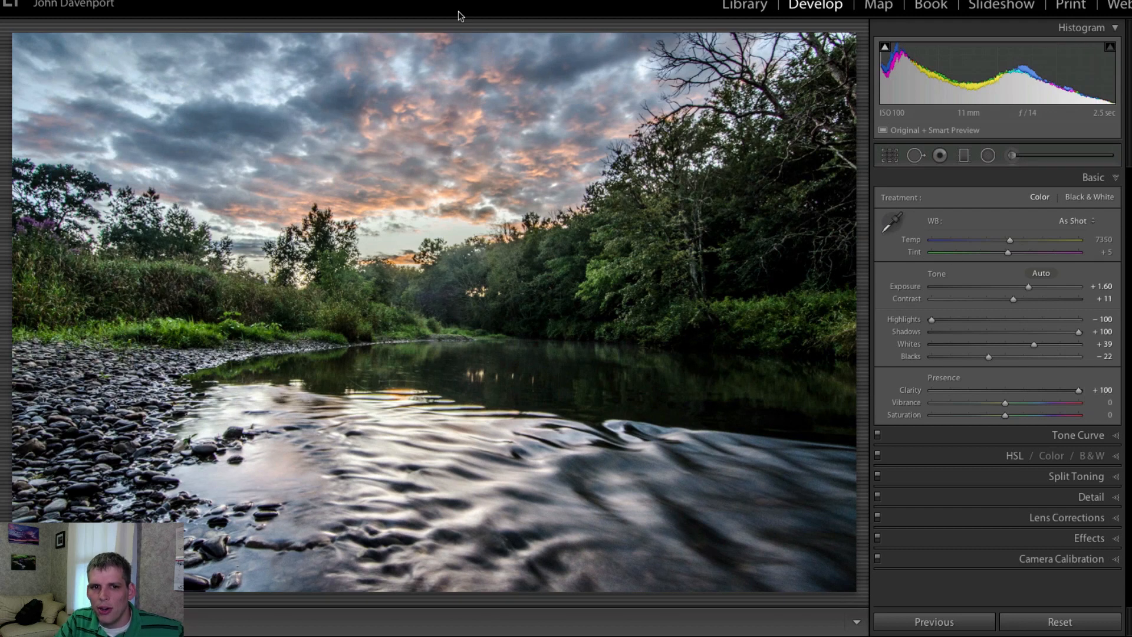
pyautogui.moveTo(630, 281)
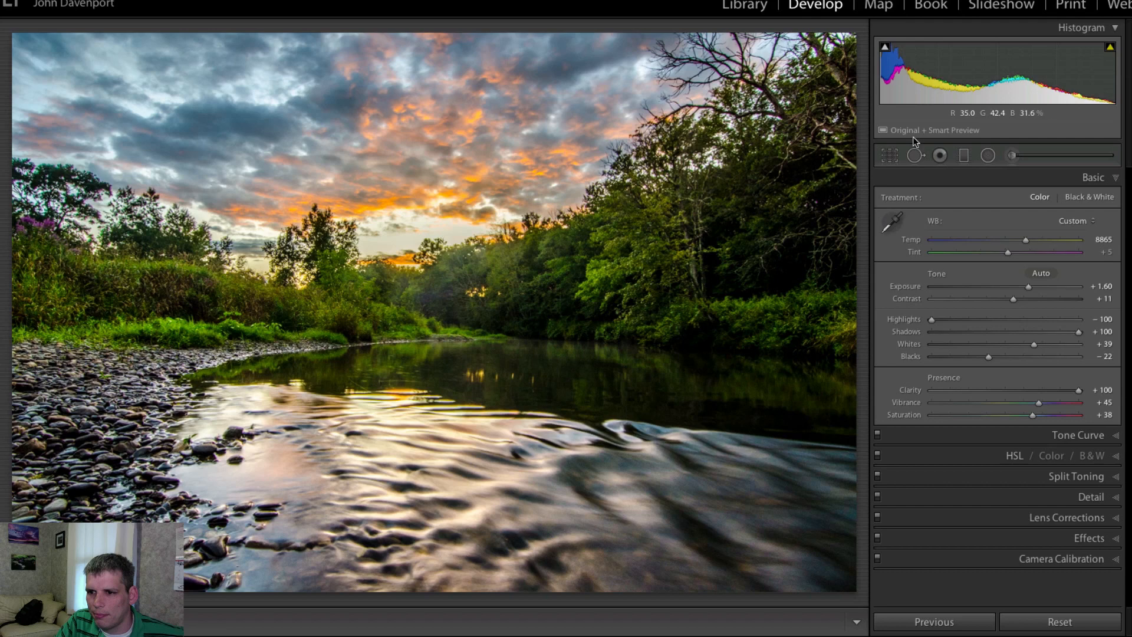
# Step: Switch to the Spot Removal tool in Heal mode for the blown-out sky
pyautogui.click(915, 155)
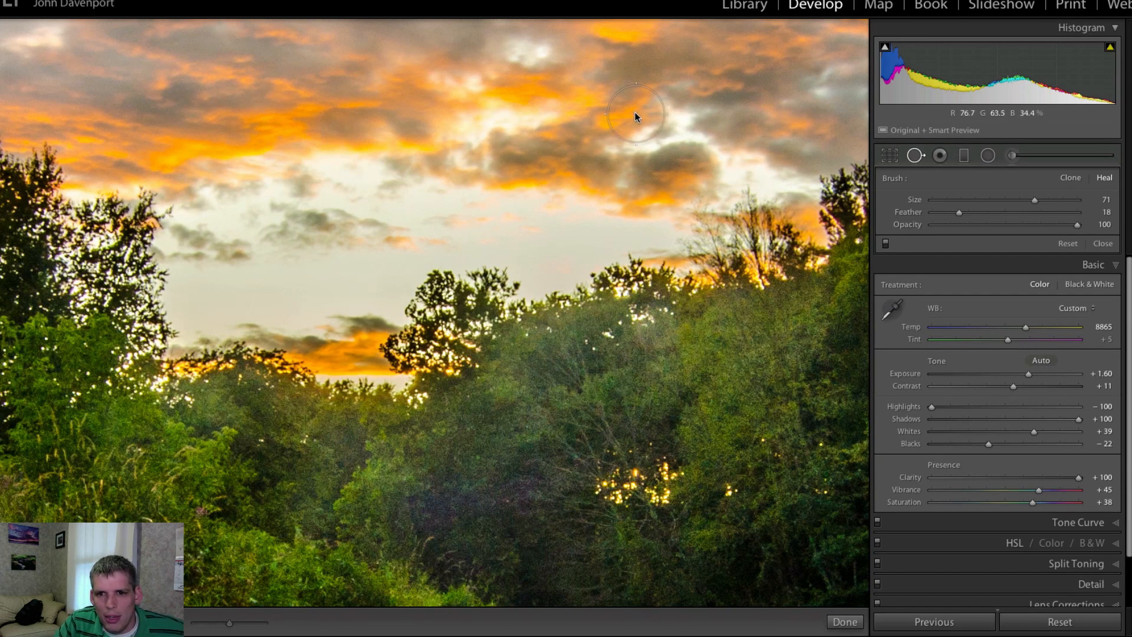
# Step: Heal the blown-out sky patch above the trees, sampling from nearby clouds instead of water
pyautogui.moveTo(635, 115); pyautogui.dragTo(238, 202)
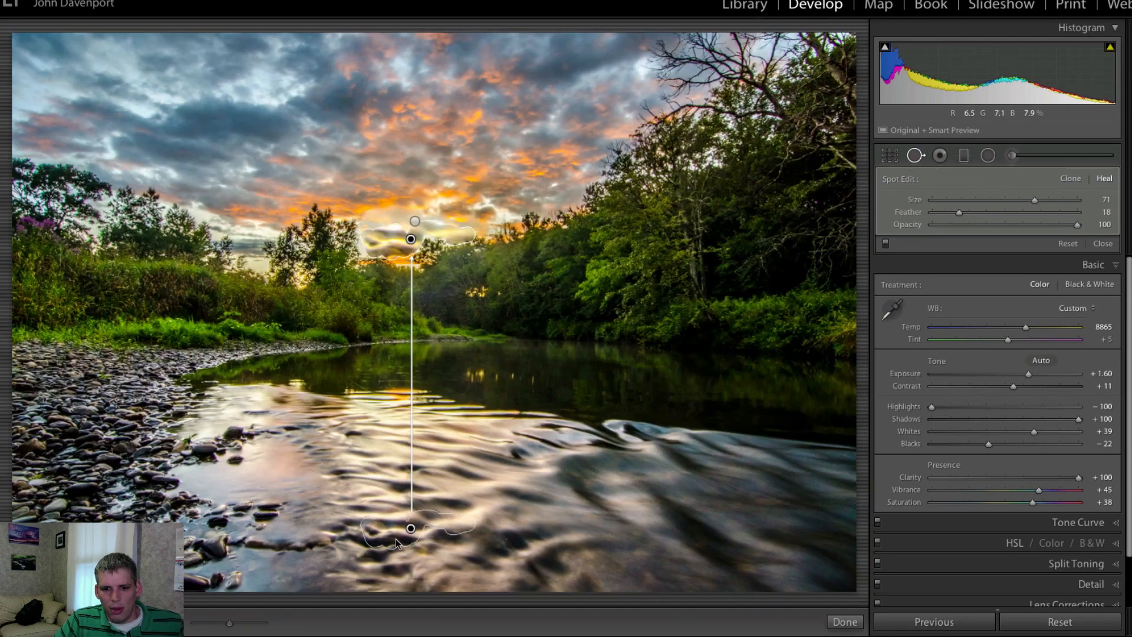
pyautogui.moveTo(411, 528); pyautogui.dragTo(397, 204)
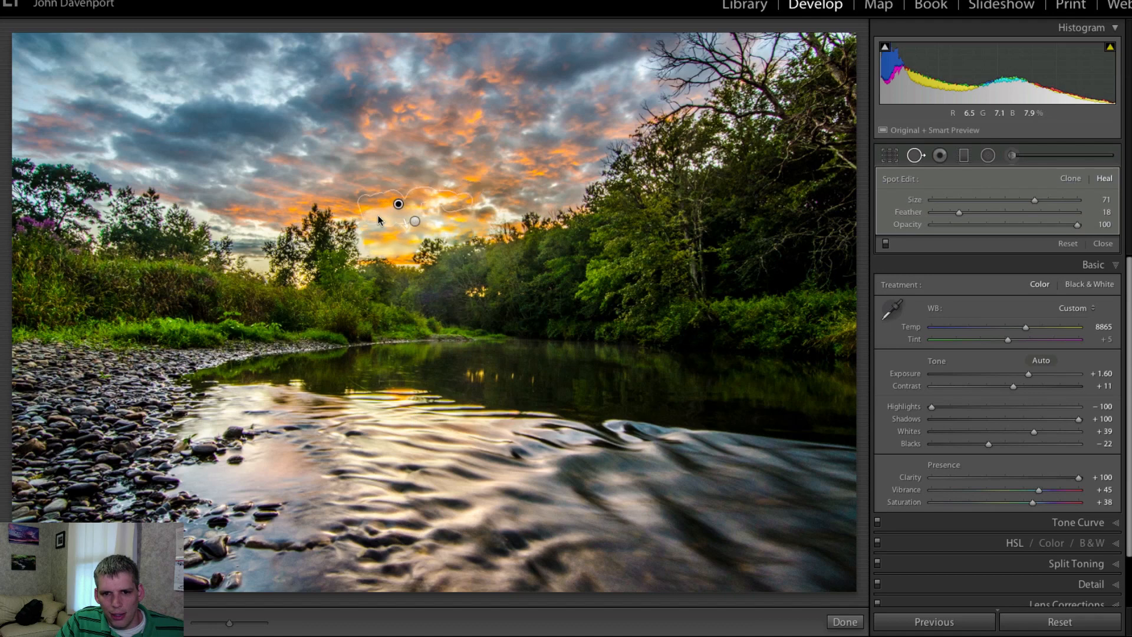
pyautogui.moveTo(398, 204); pyautogui.dragTo(394, 197)
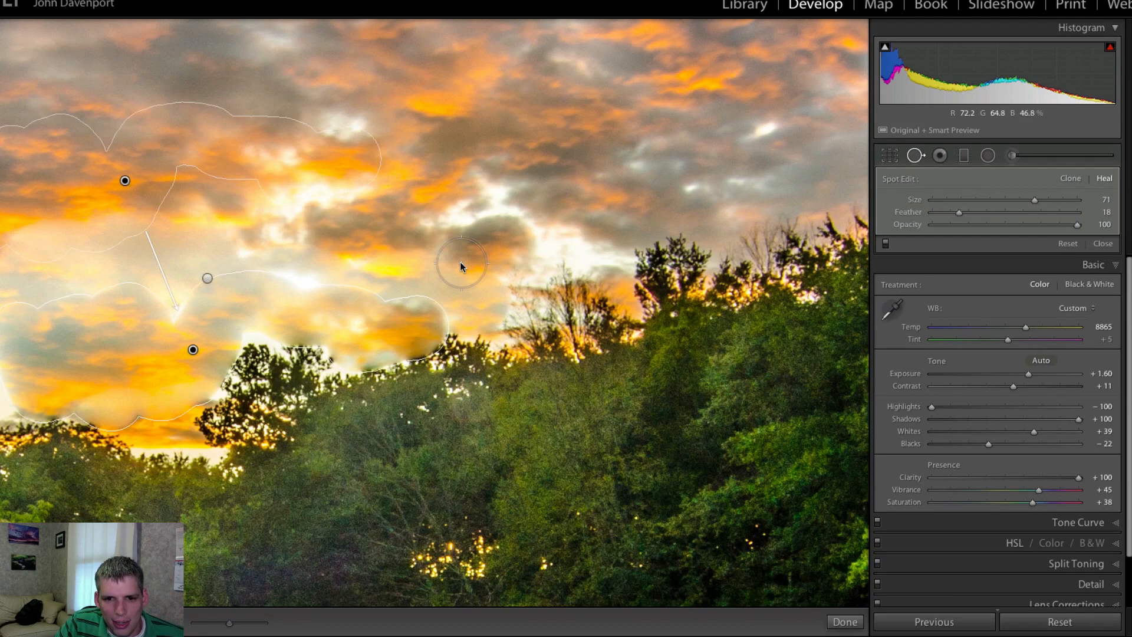
pyautogui.moveTo(462, 265); pyautogui.dragTo(184, 317)
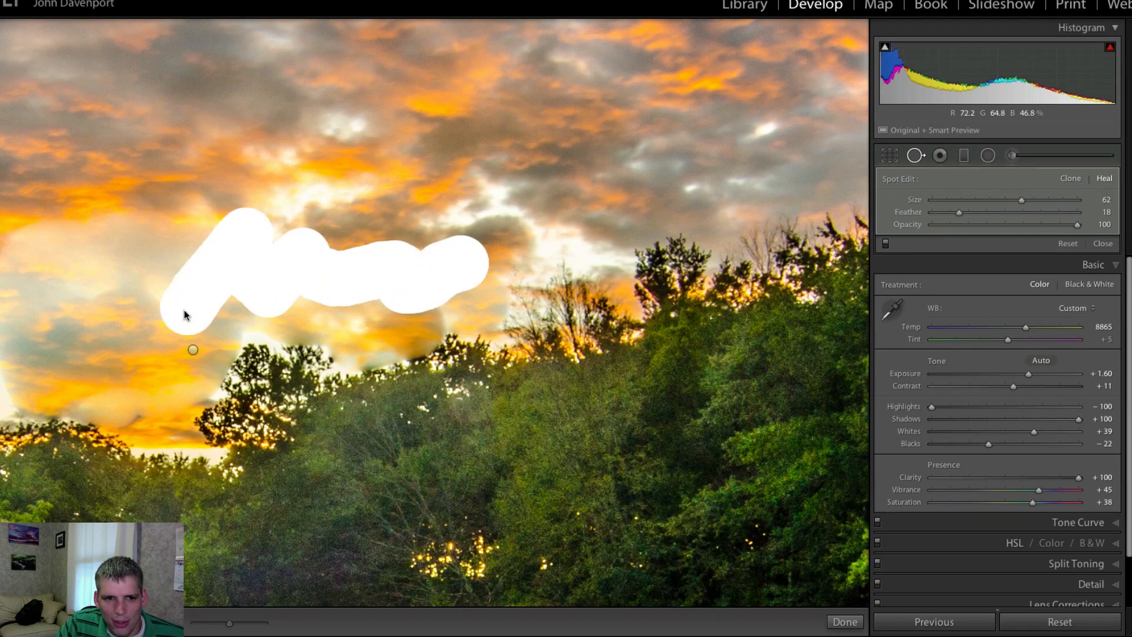
pyautogui.moveTo(184, 314); pyautogui.dragTo(25, 246)
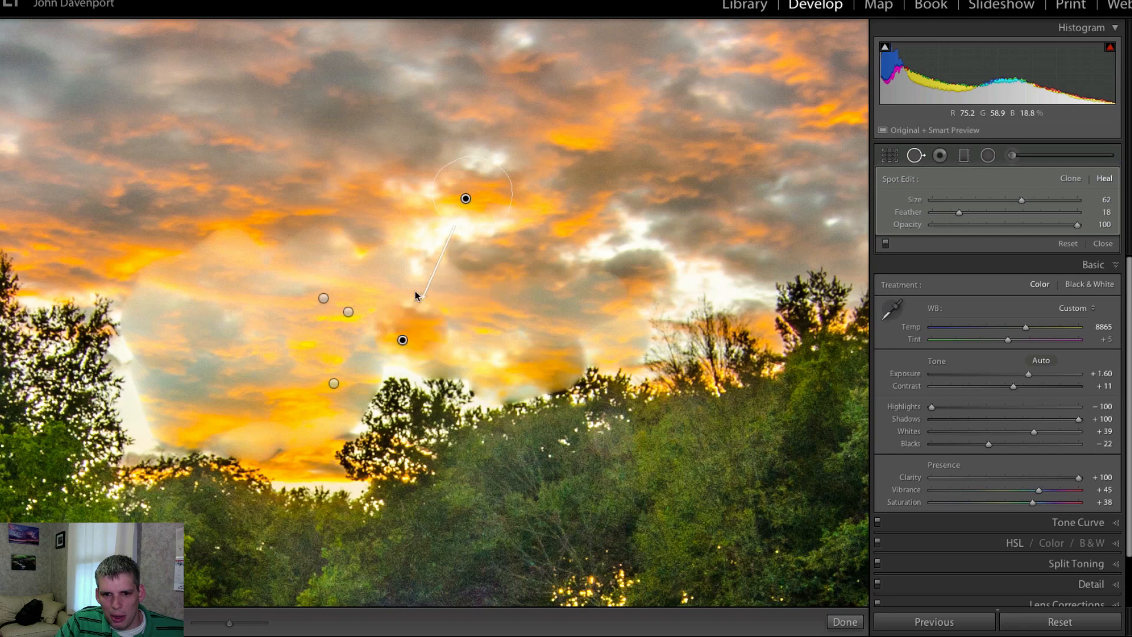
# Step: Resample from cleaner cloud and heal the bright glow among the left trees
pyautogui.moveTo(466, 199); pyautogui.dragTo(472, 283)
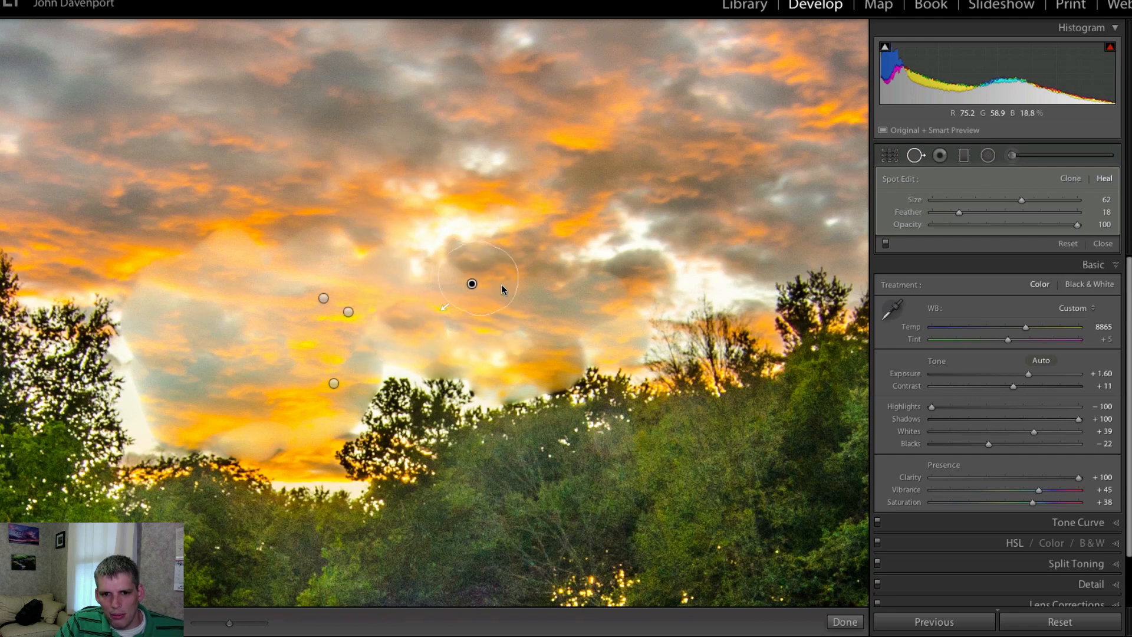
pyautogui.moveTo(472, 283); pyautogui.dragTo(403, 340)
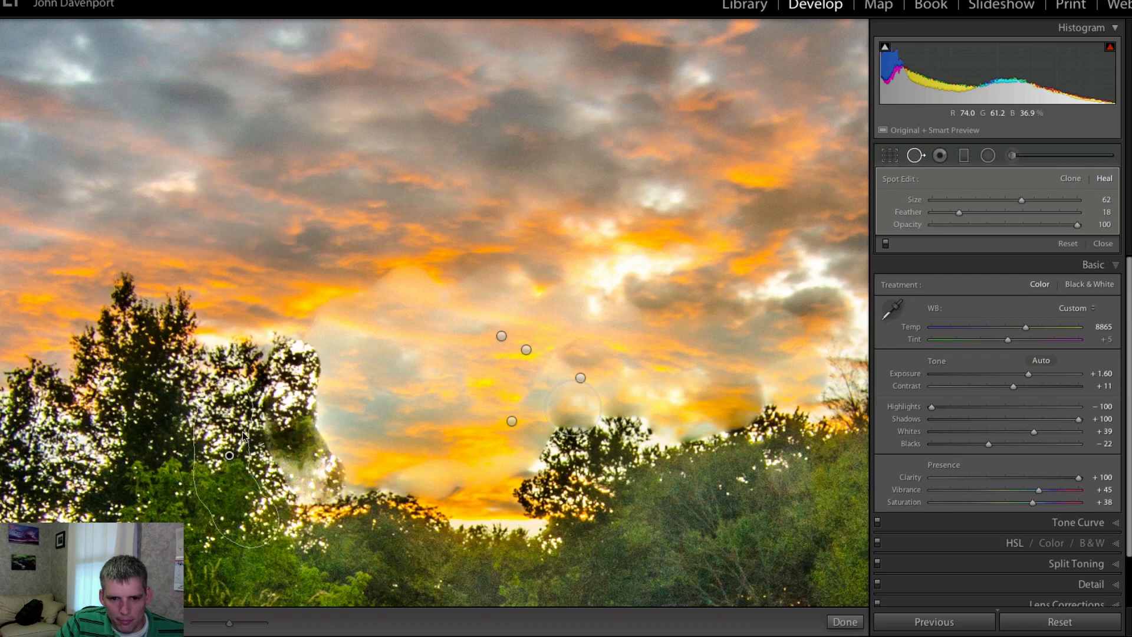
pyautogui.moveTo(227, 456); pyautogui.dragTo(227, 410)
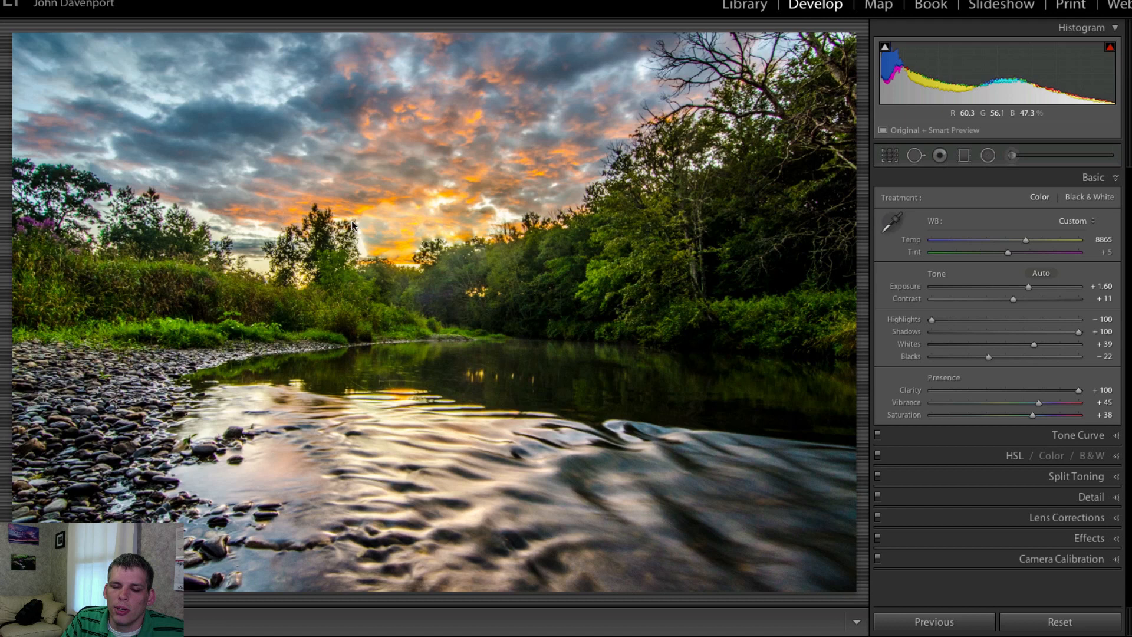
pyautogui.moveTo(410, 255)
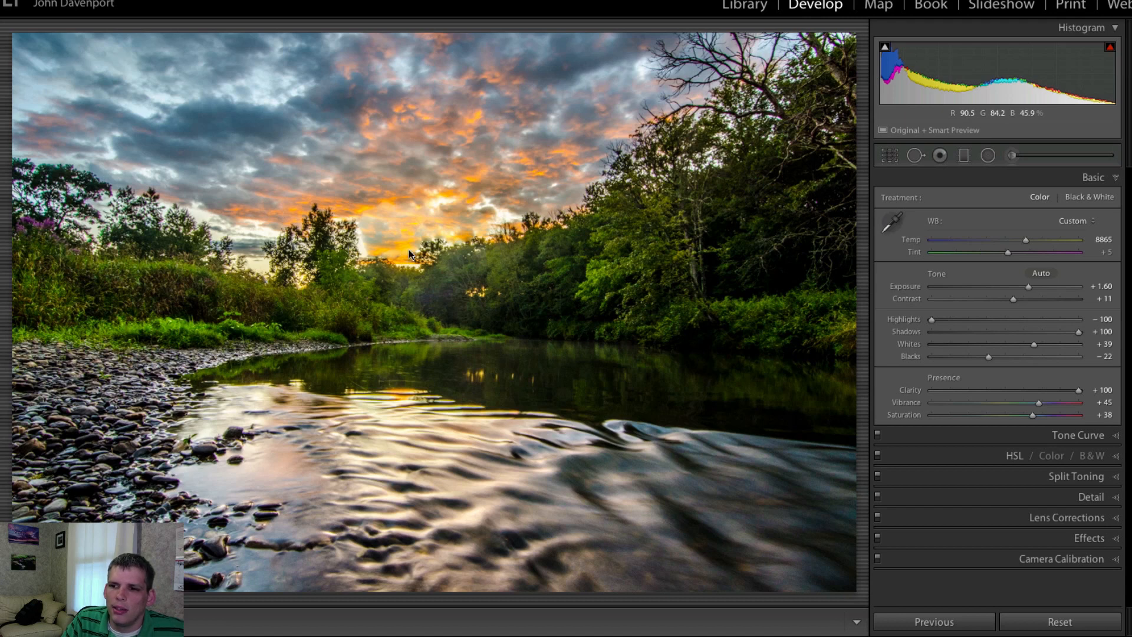
pyautogui.moveTo(408, 231)
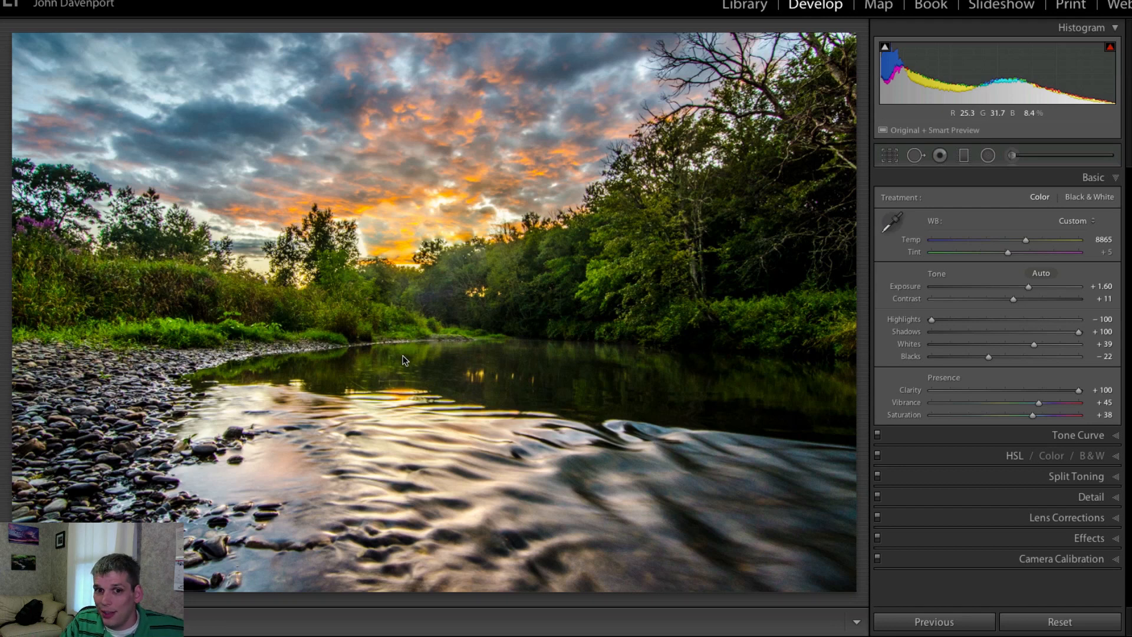
pyautogui.moveTo(409, 224)
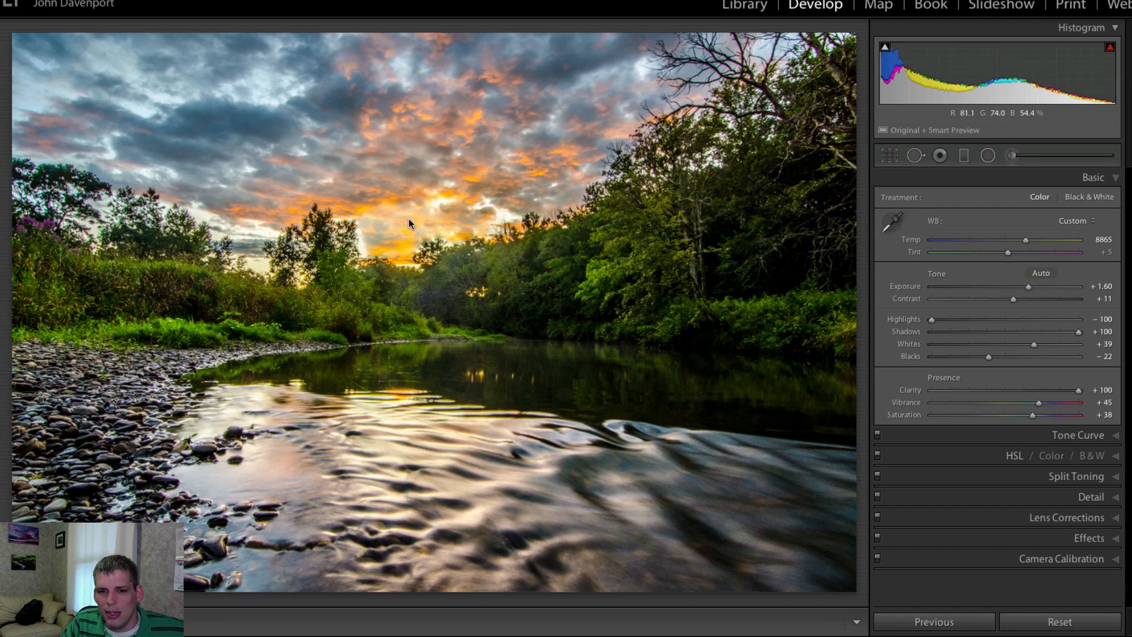
pyautogui.moveTo(397, 241)
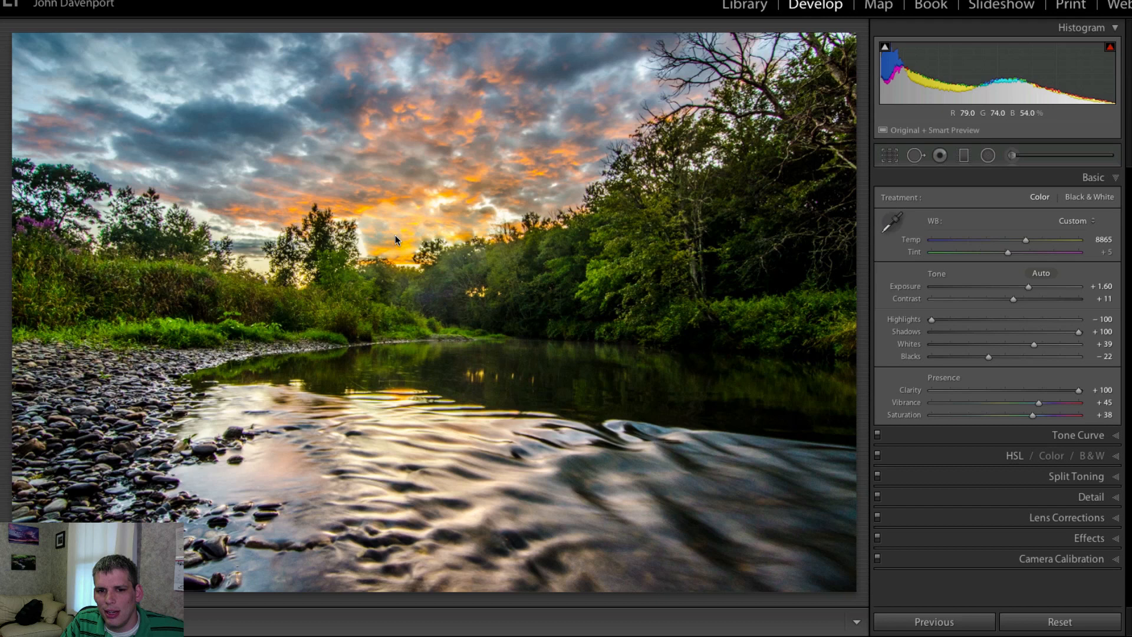
pyautogui.moveTo(713, 432)
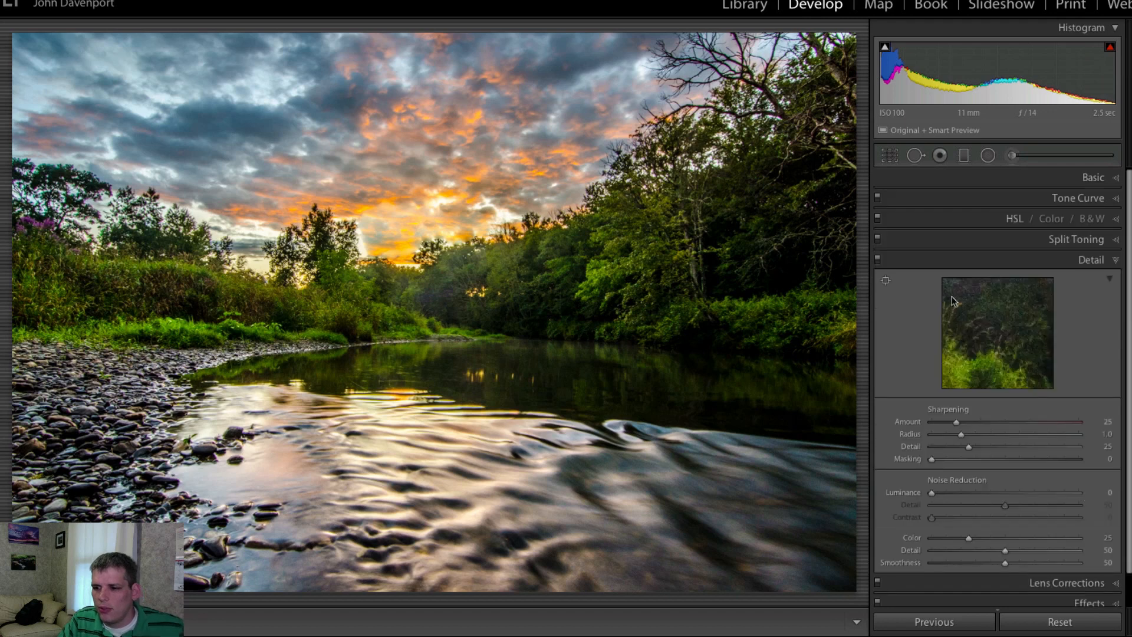
# Step: Sharpen at Amount 80, Radius 1.7, Detail 31 and Masking 85
pyautogui.moveTo(956, 422); pyautogui.dragTo(1011, 422)
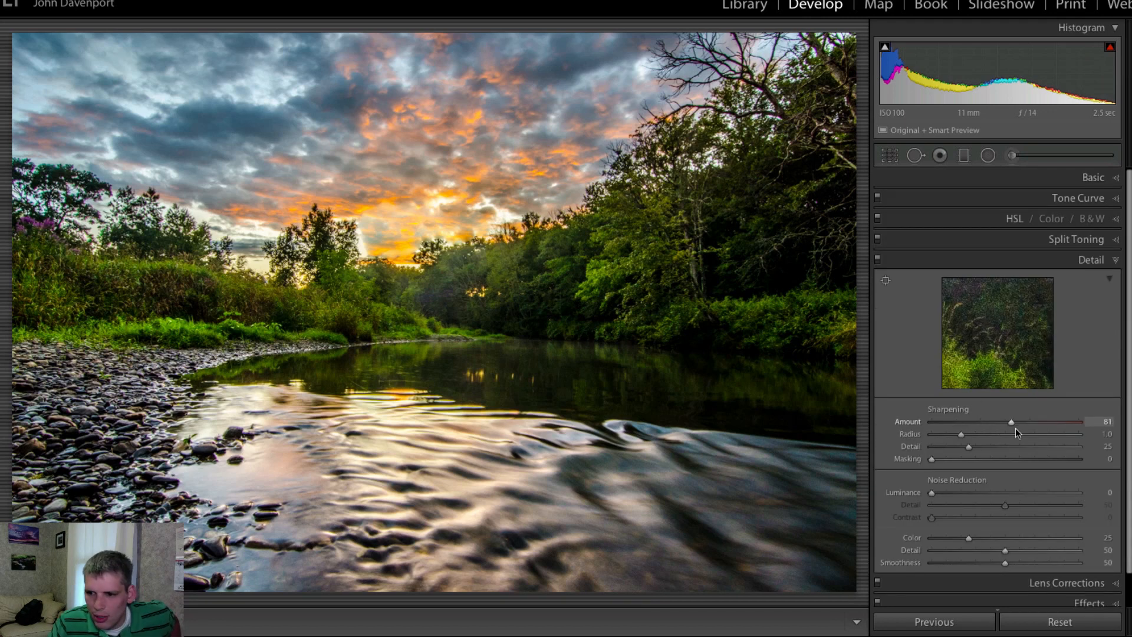
pyautogui.moveTo(960, 433); pyautogui.dragTo(1062, 433)
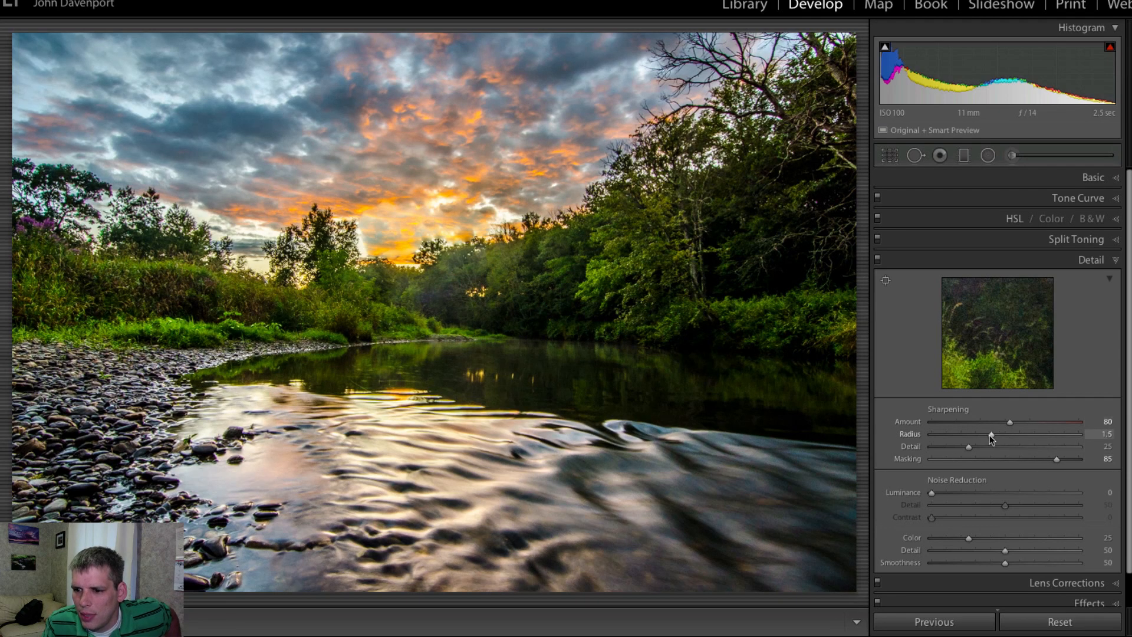
pyautogui.moveTo(969, 447); pyautogui.dragTo(978, 447)
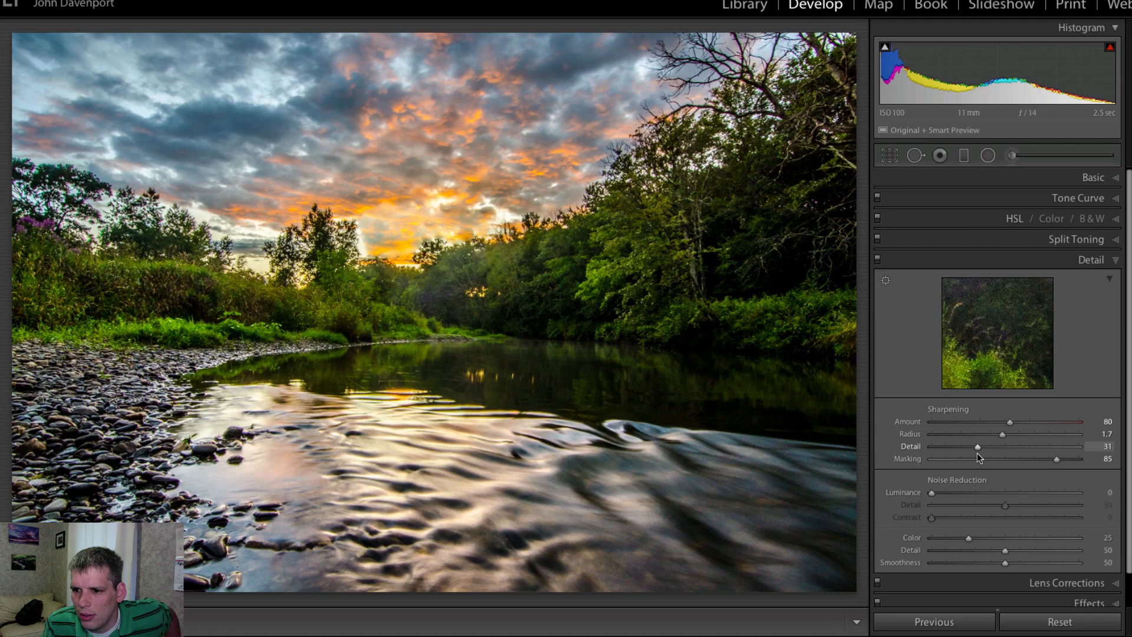
pyautogui.moveTo(978, 446); pyautogui.dragTo(947, 446)
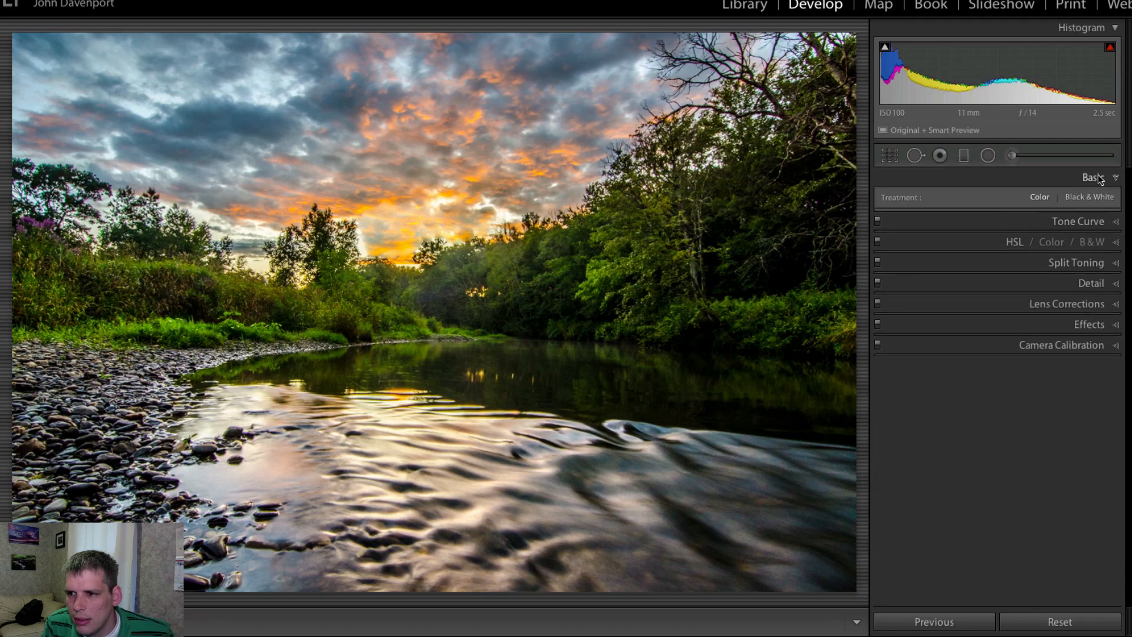
# Step: Collapse the Basic panel and bring up the photo's Edit In options for Photoshop CC
pyautogui.click(1093, 178)
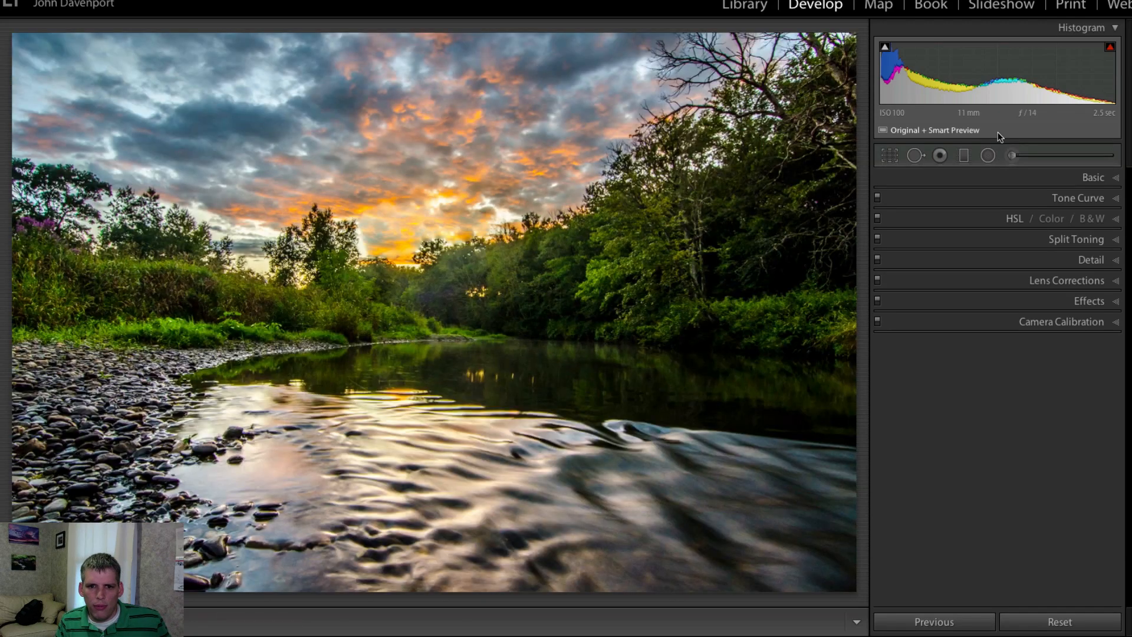
pyautogui.rightClick(430, 284)
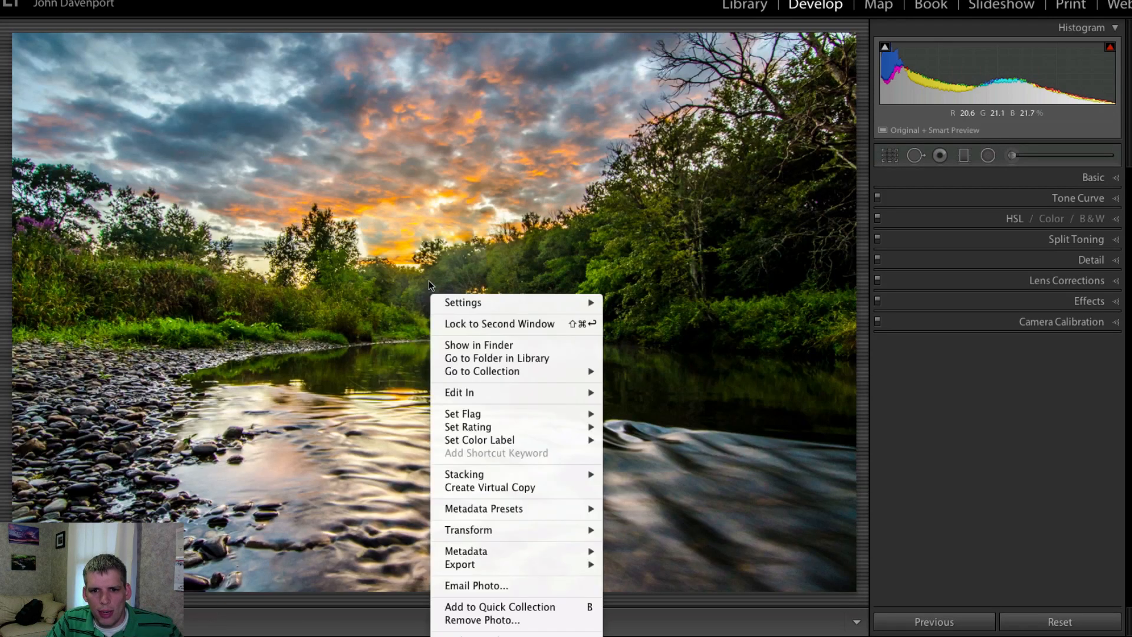
pyautogui.moveTo(458, 391)
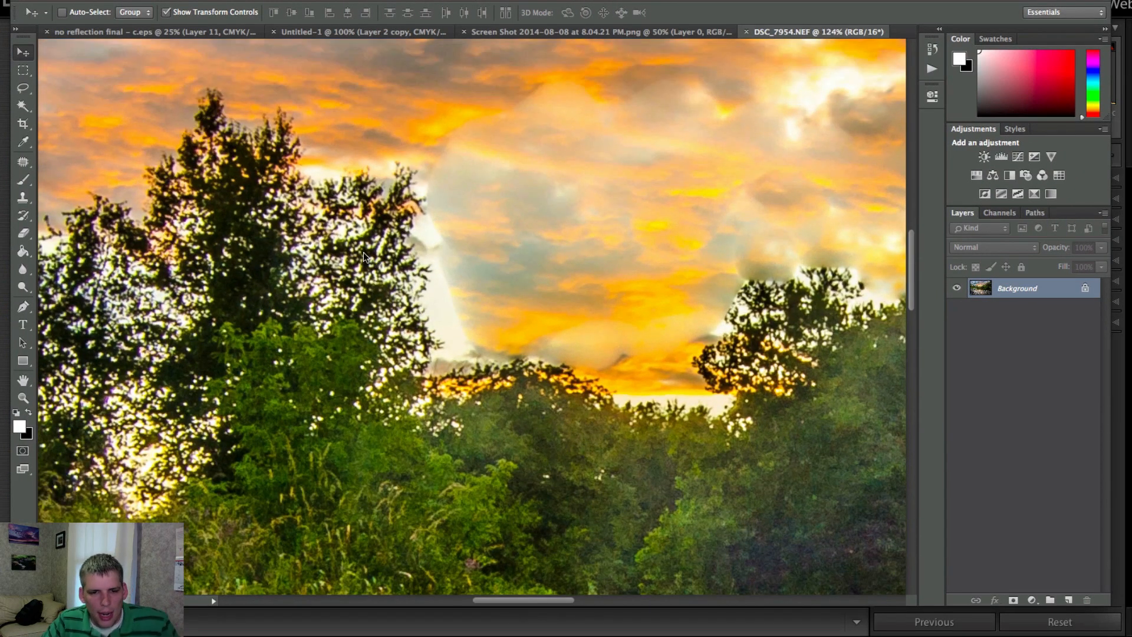
pyautogui.moveTo(214, 343)
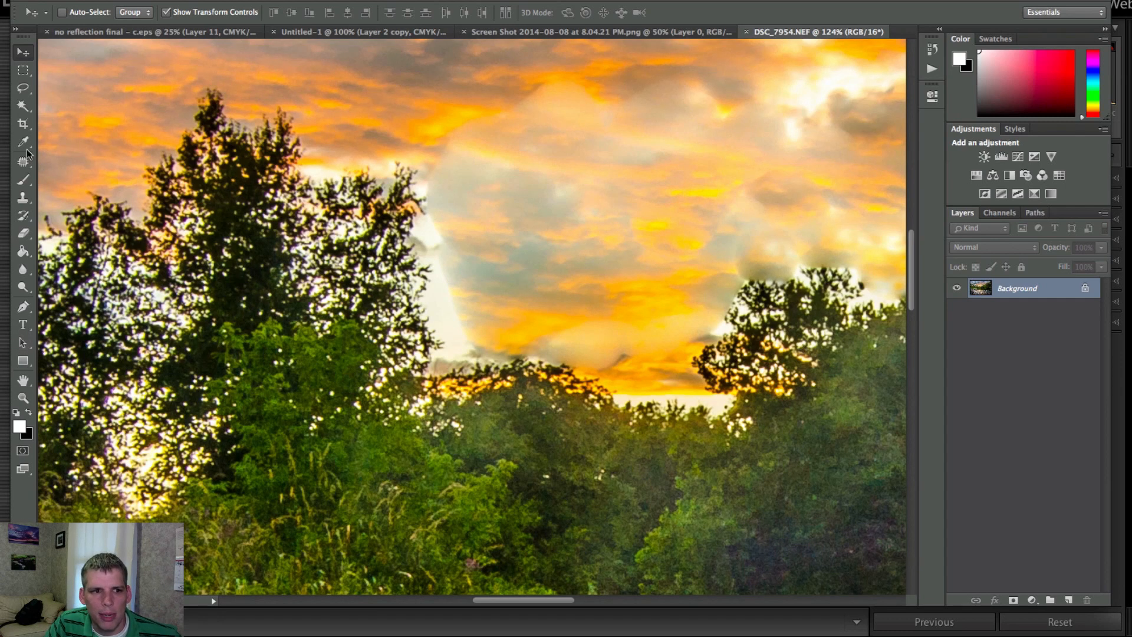
# Step: With the Patch tool, outline the bright sky gap beside the left trees
pyautogui.click(22, 162)
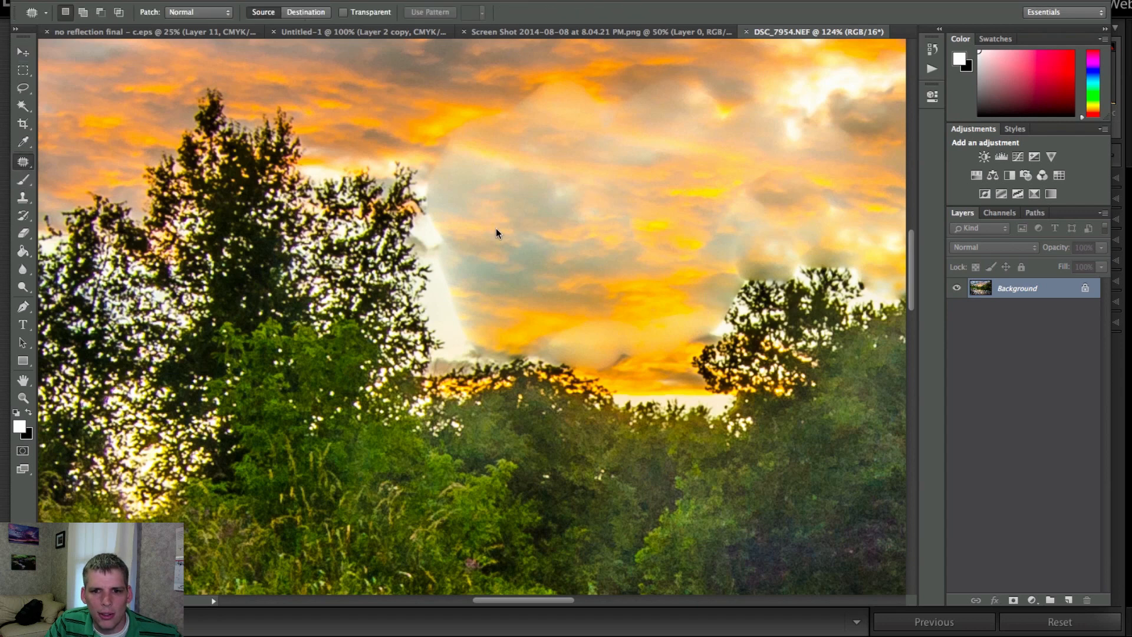
pyautogui.moveTo(469, 144); pyautogui.dragTo(592, 317)
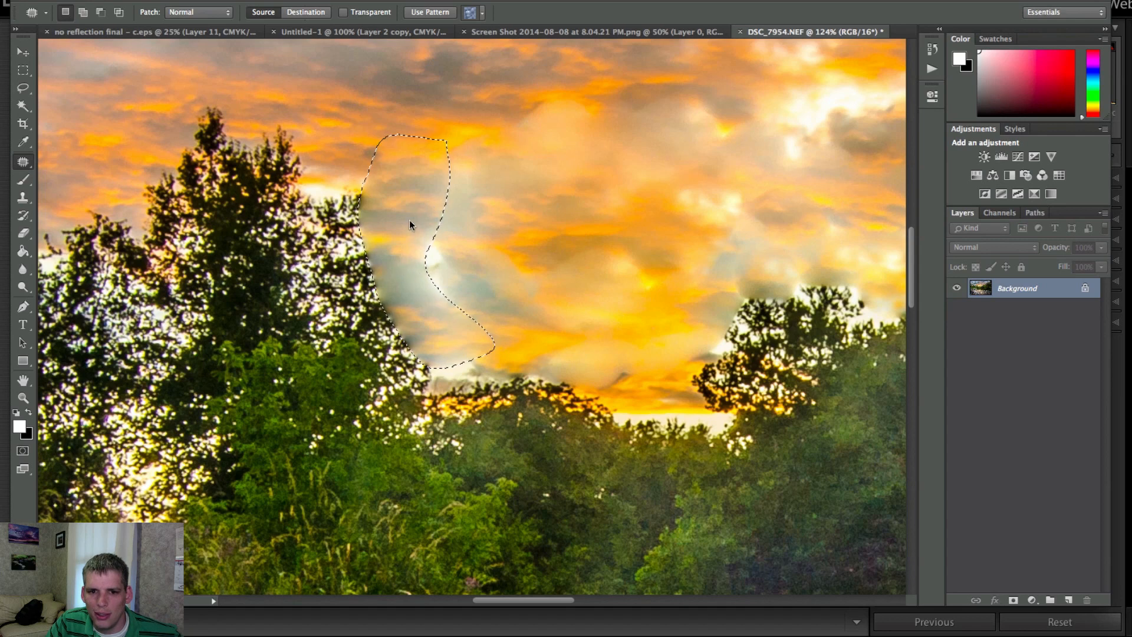
pyautogui.rightClick(410, 221)
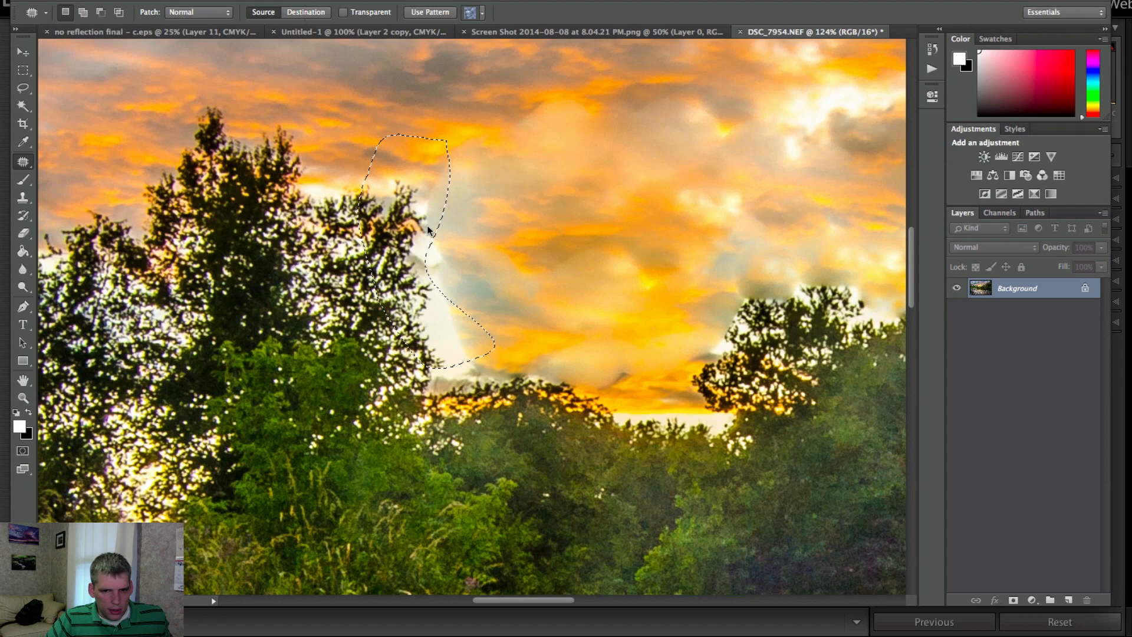
pyautogui.click(24, 161)
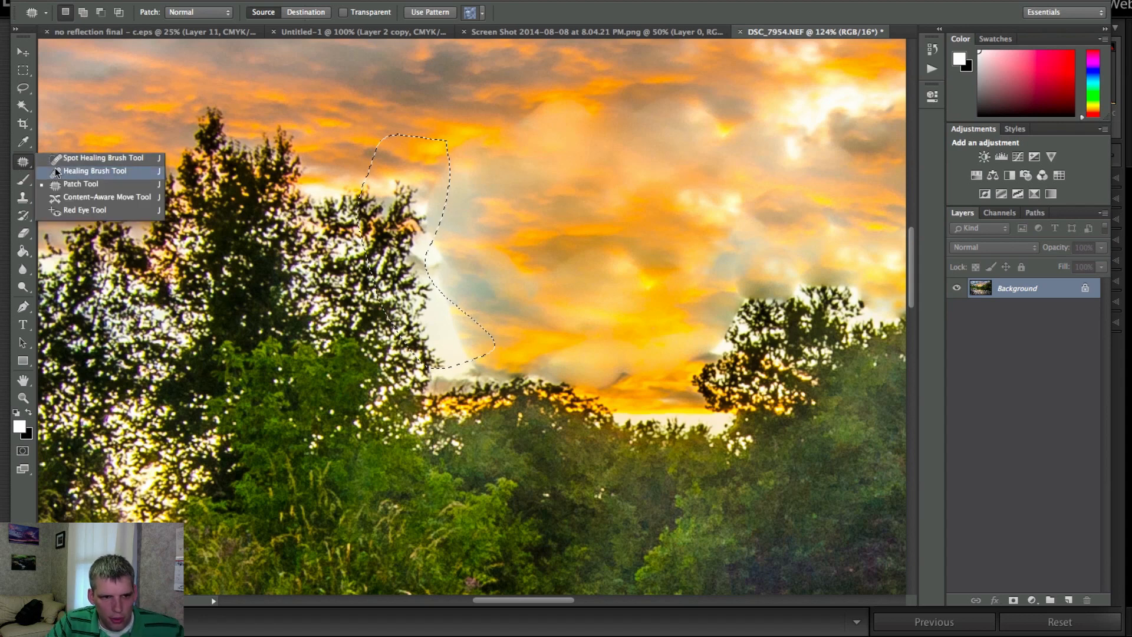
pyautogui.moveTo(92, 208)
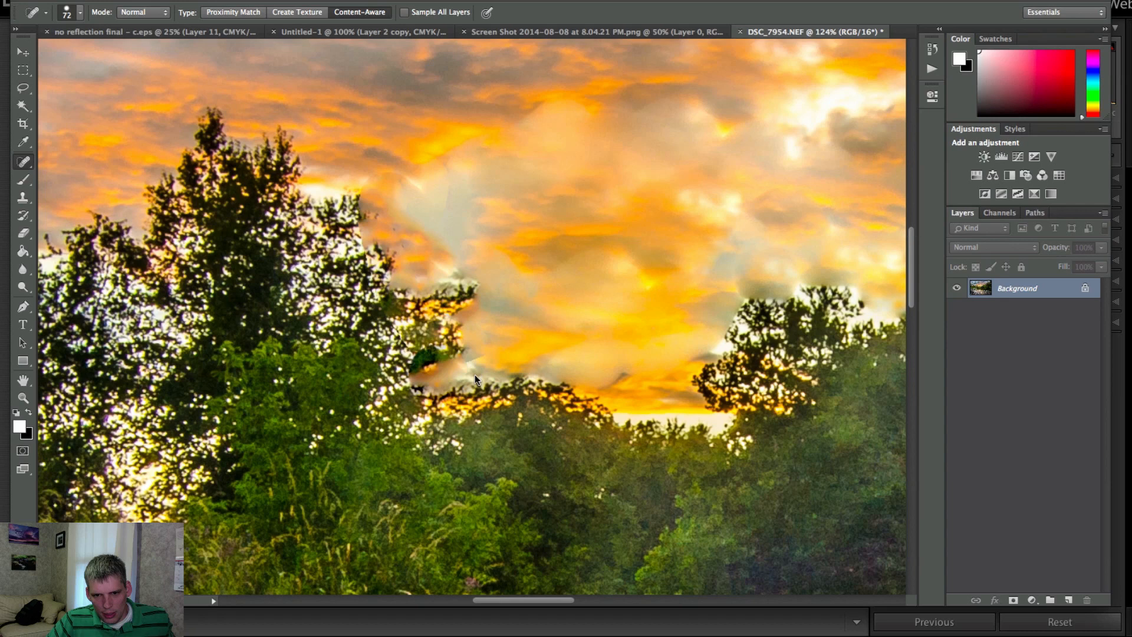
# Step: Paint over the bright gap beside the trees with the content-aware Spot Healing Brush
pyautogui.moveTo(476, 379); pyautogui.dragTo(758, 353)
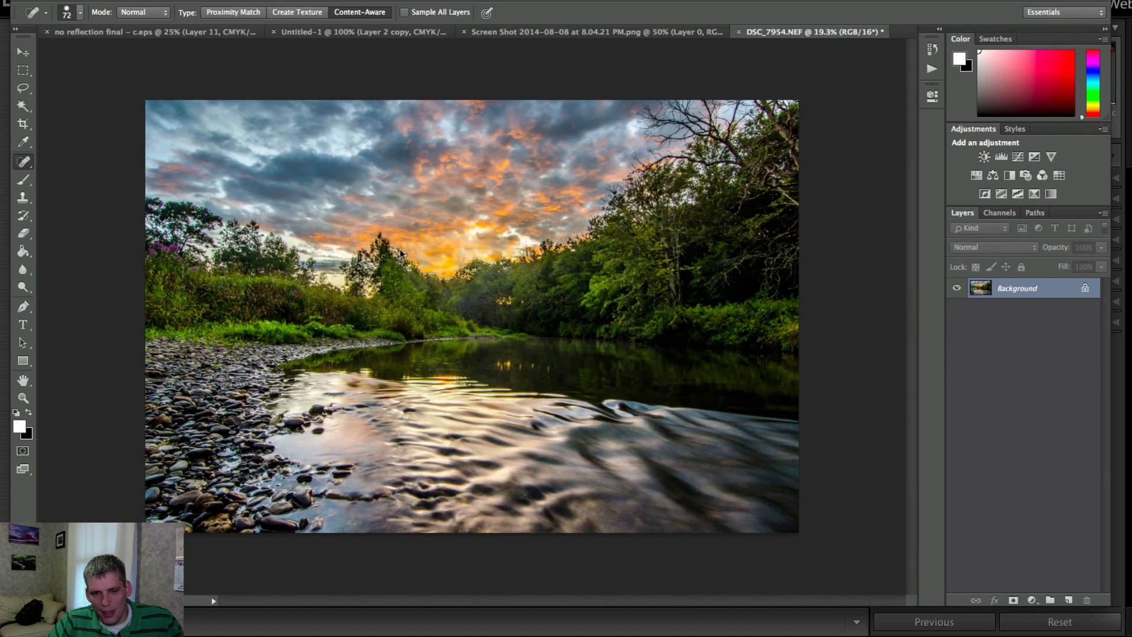
pyautogui.moveTo(831, 305)
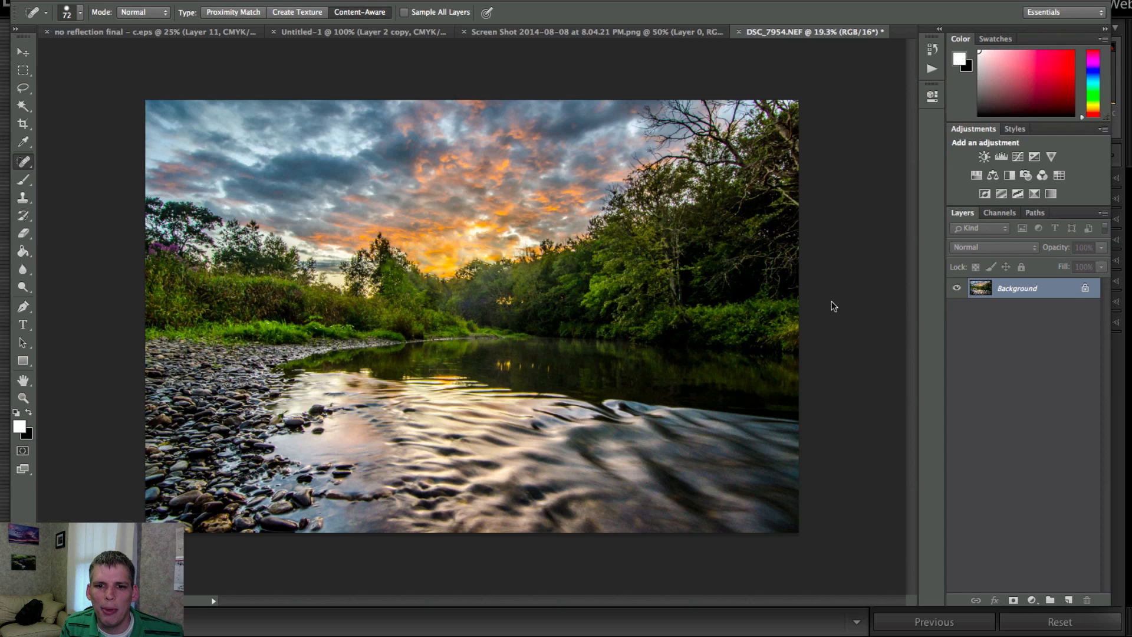